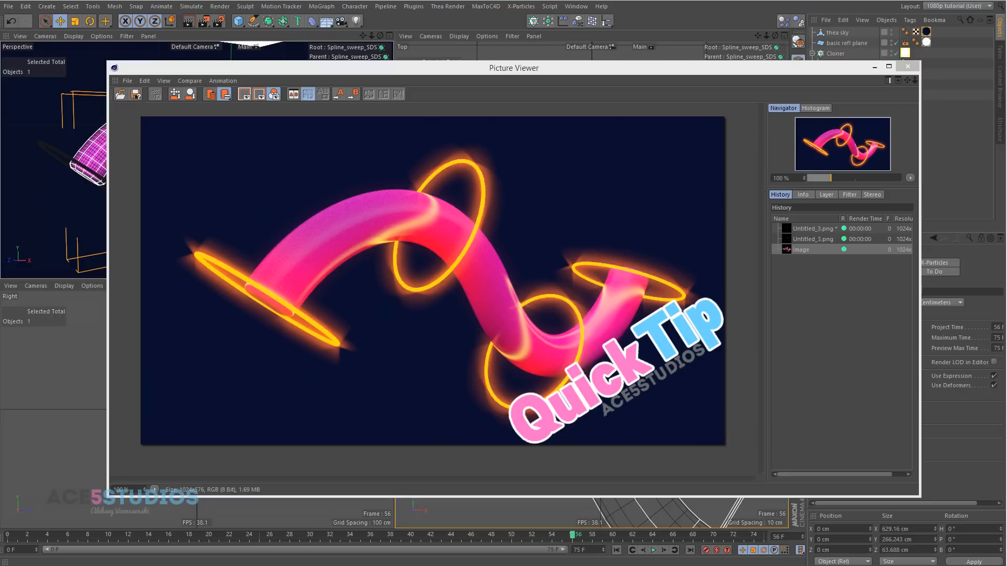
pyautogui.moveTo(997, 523)
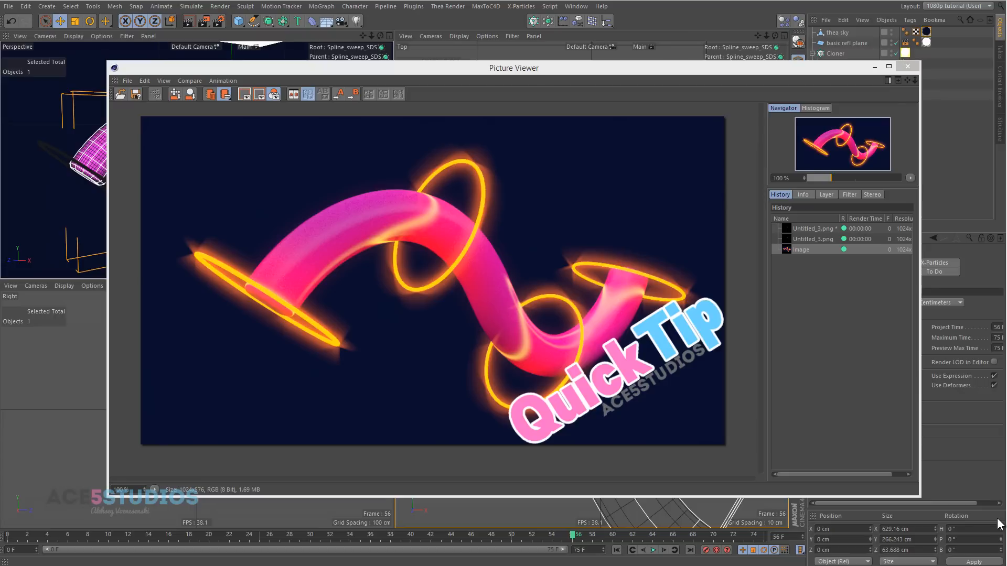
# - Close the glowing pink tube render preview to leave an empty new scene
pyautogui.click(907, 66)
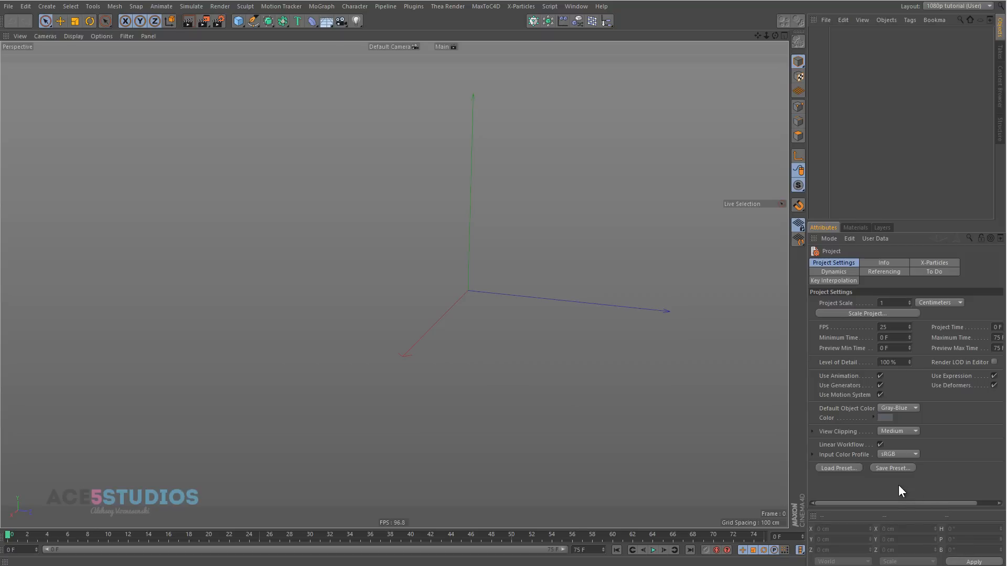
pyautogui.moveTo(175, 161)
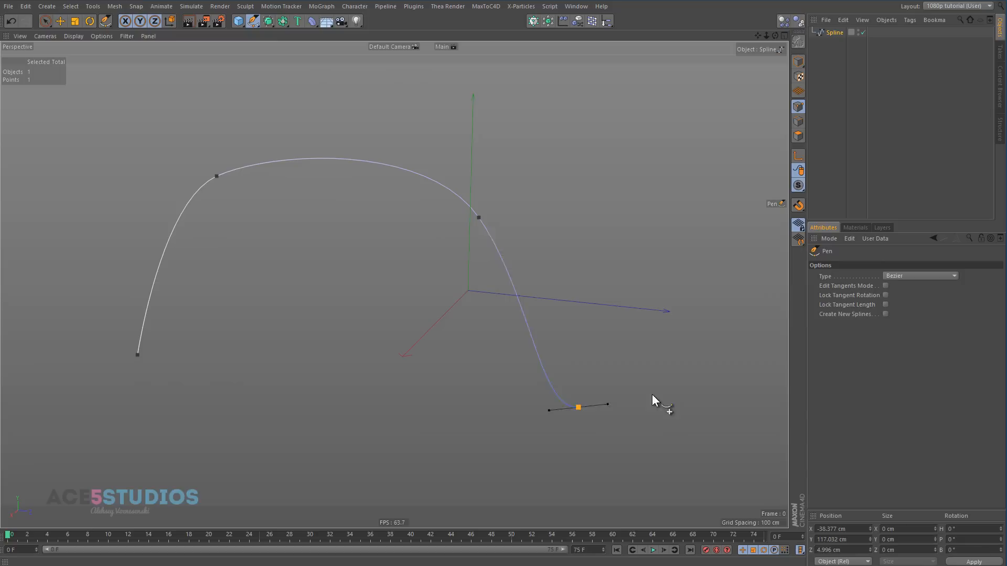
# - Add the five-point Bezier spline's end point, then move its lowest point toward the origin
pyautogui.click(731, 283)
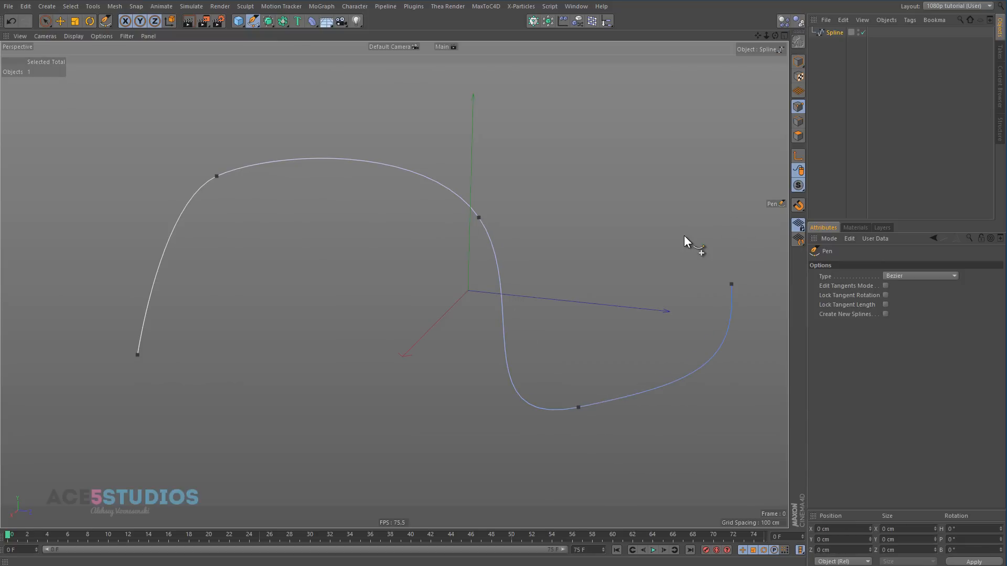
pyautogui.click(577, 407)
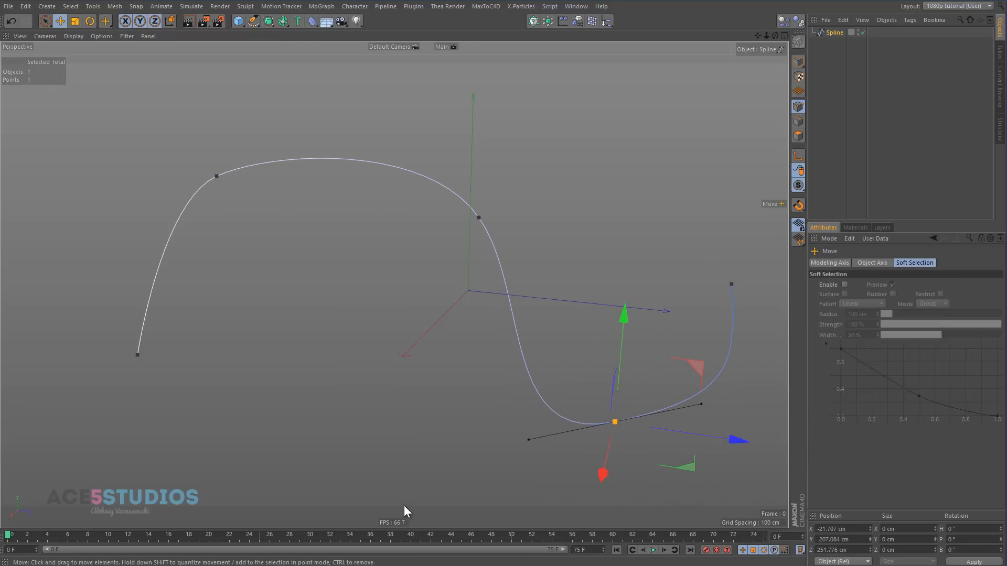
pyautogui.moveTo(533, 352)
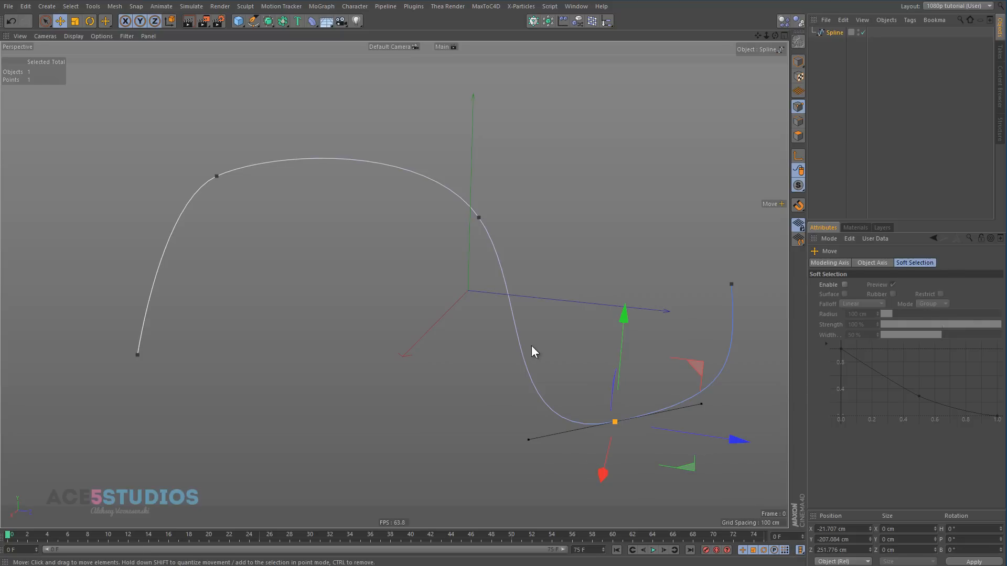
pyautogui.click(82, 535)
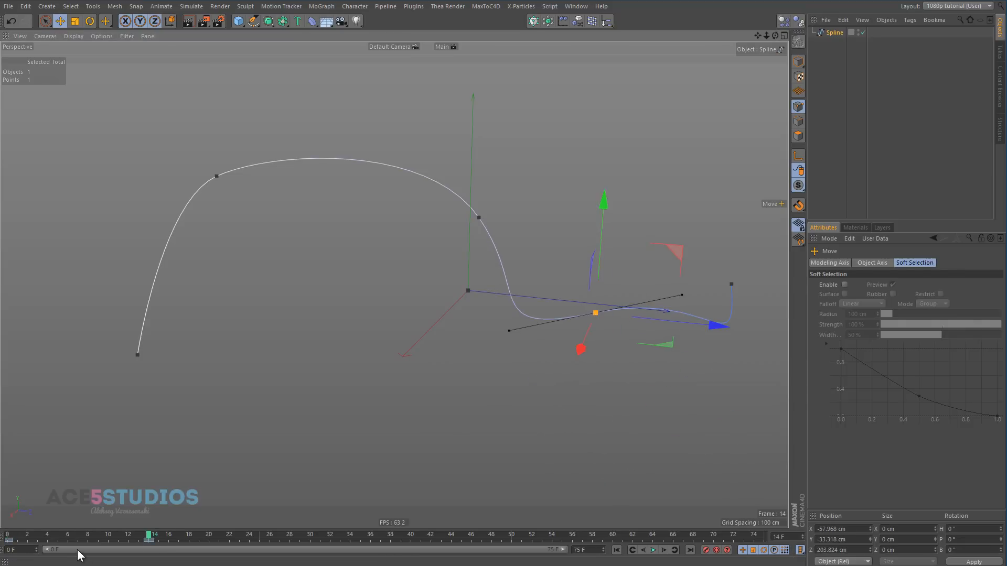
pyautogui.moveTo(141, 551)
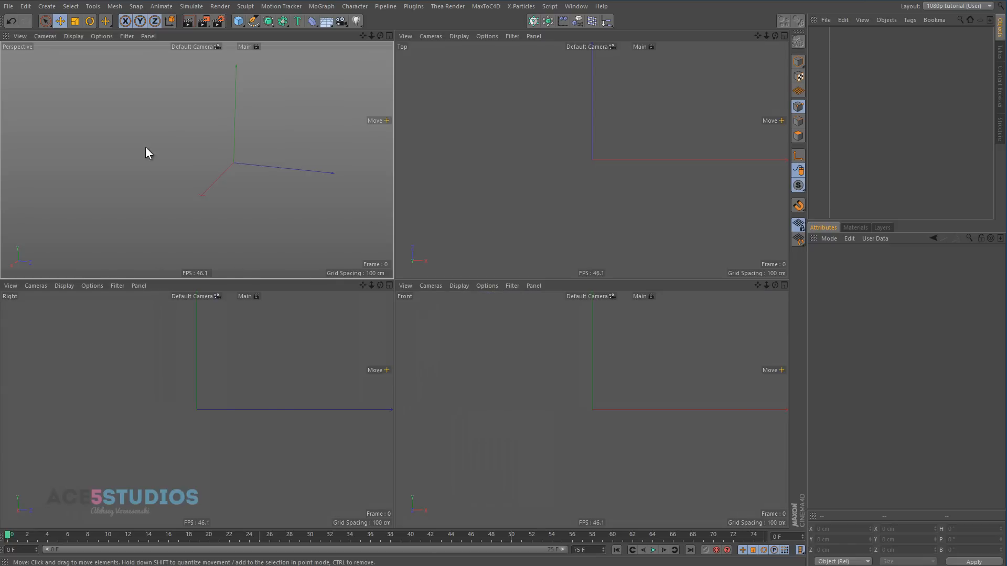
pyautogui.moveTo(252, 21)
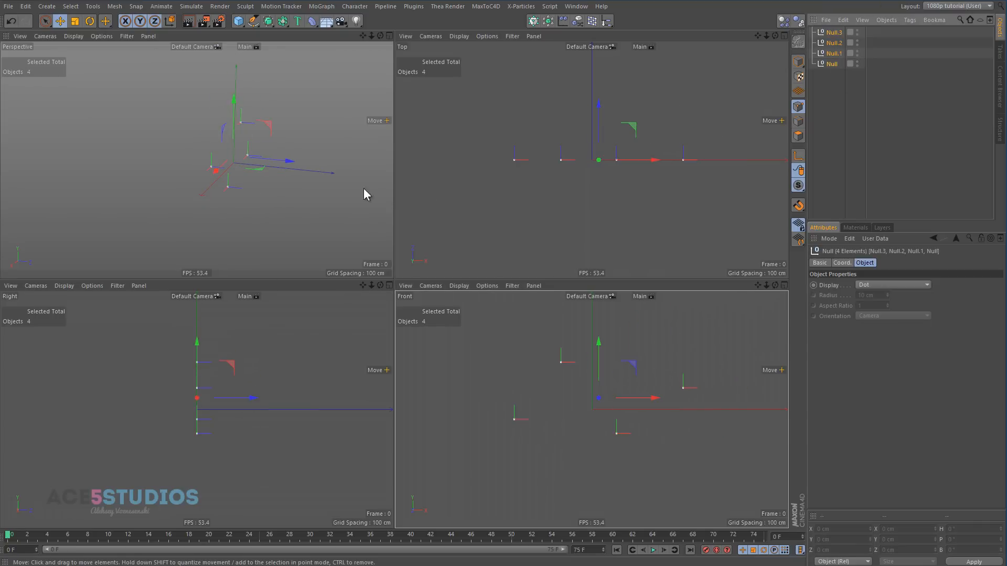
pyautogui.moveTo(321, 6)
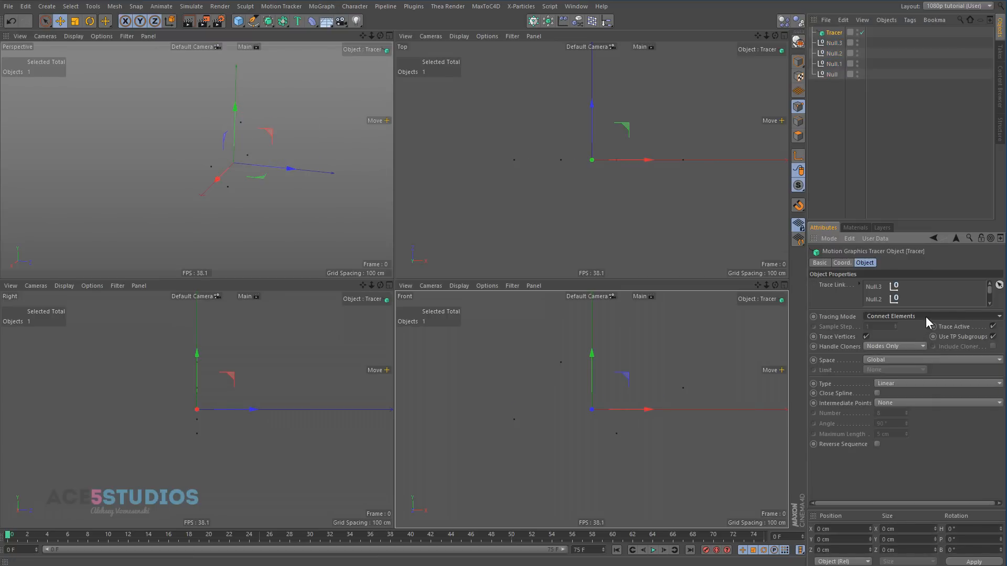
# - Set the Tracer to Connect All Objects, B-Spline type, and Uniform intermediate points
pyautogui.click(931, 316)
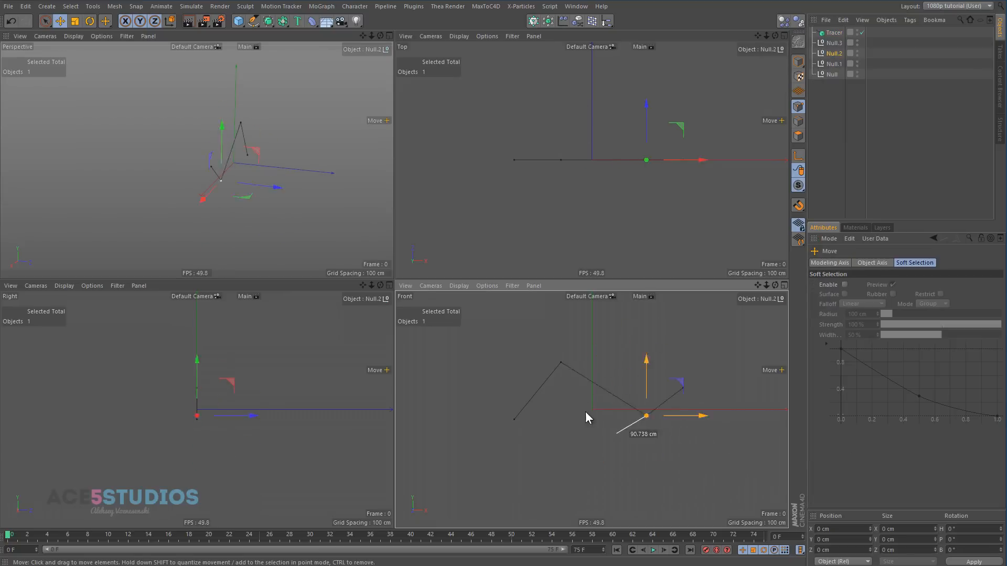
pyautogui.click(834, 32)
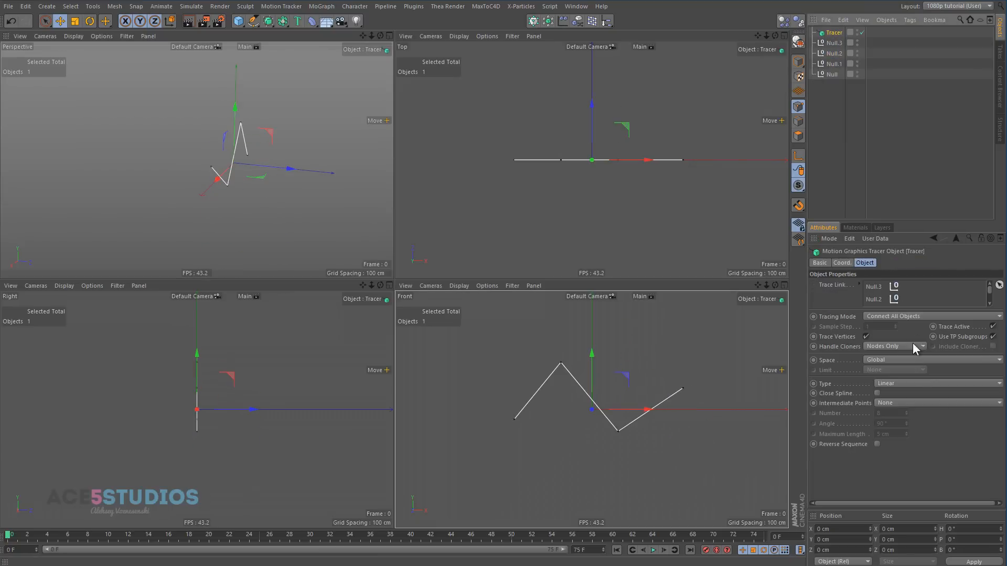
pyautogui.click(937, 383)
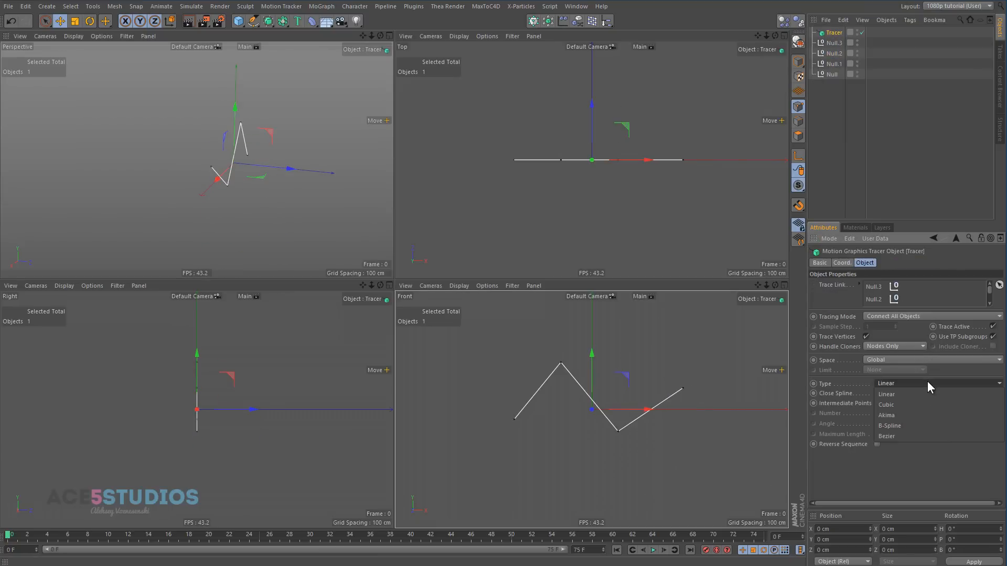
pyautogui.click(890, 425)
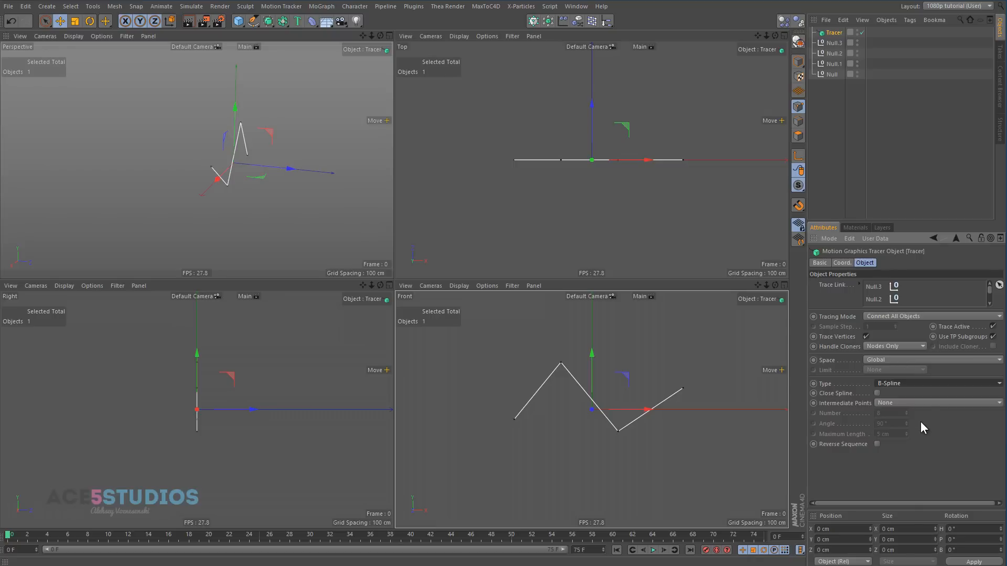
pyautogui.click(937, 402)
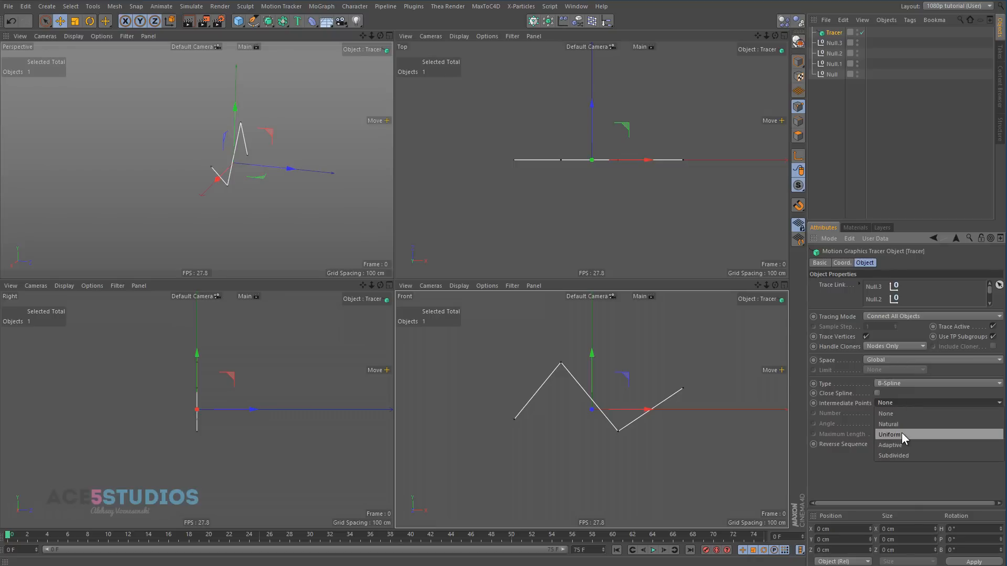
pyautogui.click(889, 435)
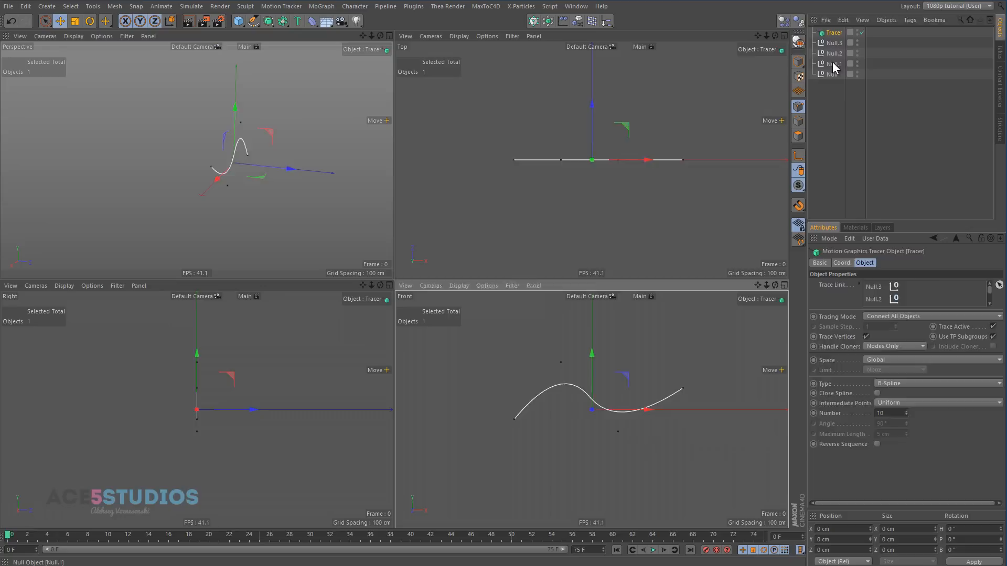
pyautogui.click(834, 64)
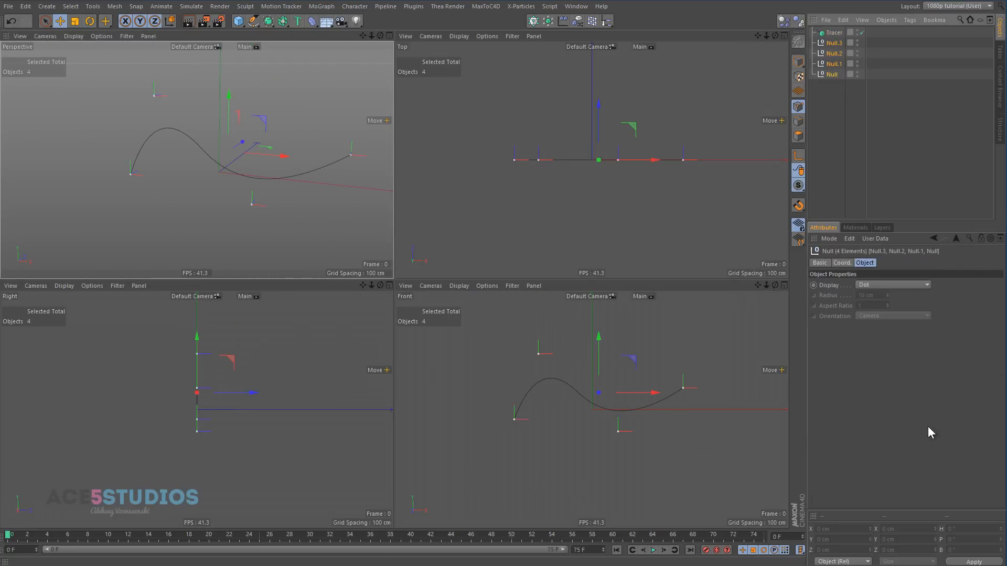
# - Display the nulls as pyramids and drag a null to deepen the traced wave
pyautogui.click(892, 284)
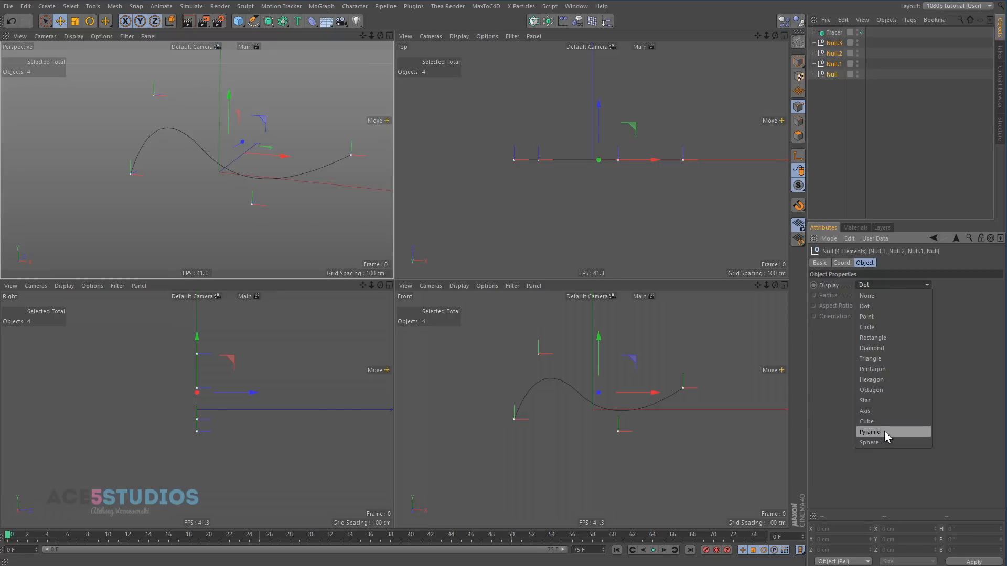
pyautogui.click(870, 432)
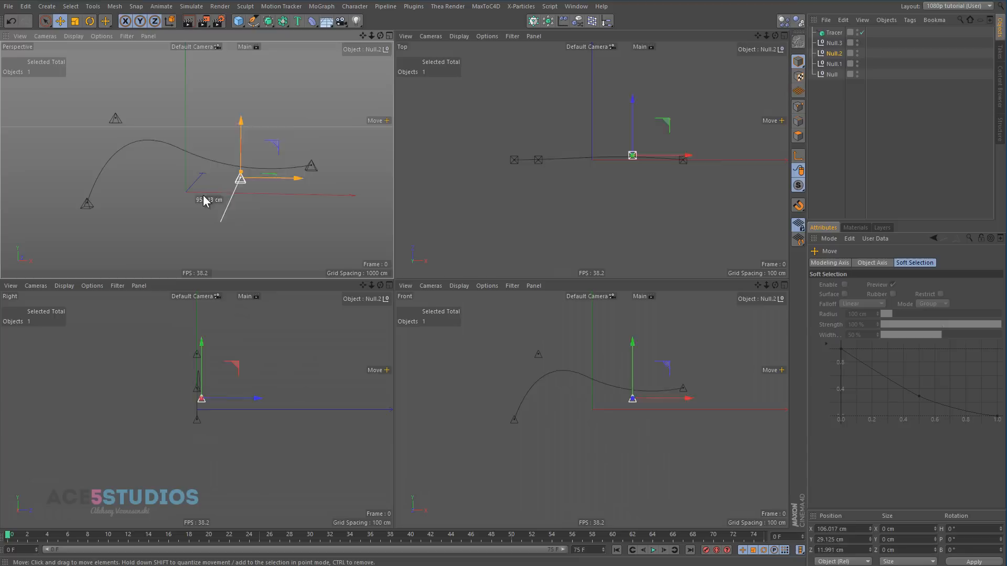
pyautogui.moveTo(241, 178); pyautogui.dragTo(218, 217)
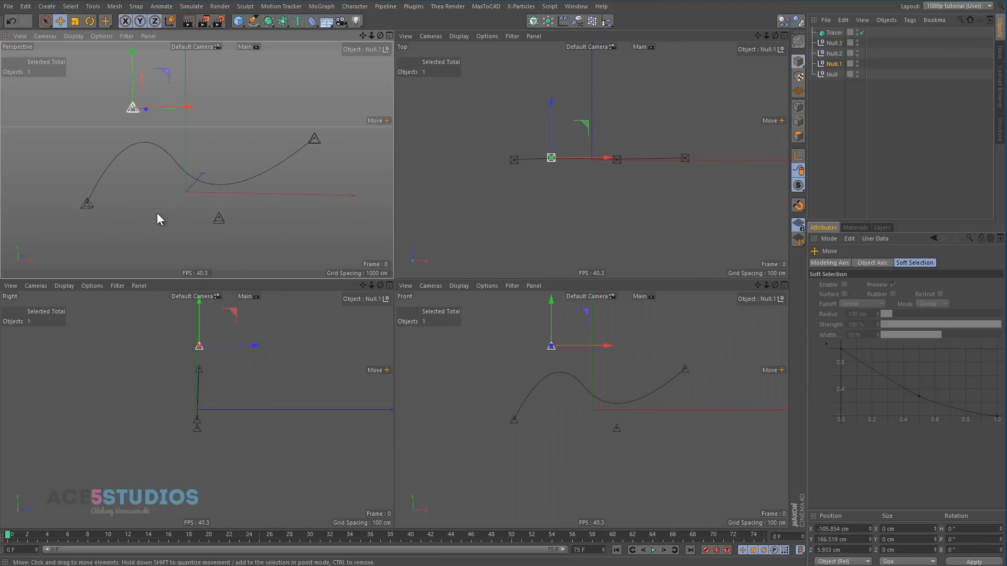
pyautogui.moveTo(216, 180)
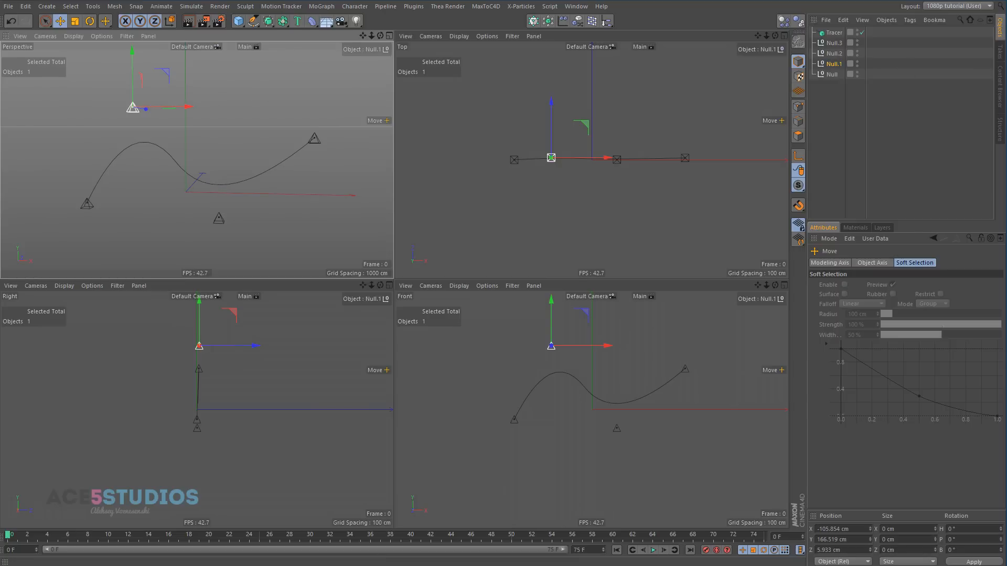
# - Add a MoGraph Fracture containing the nulls and make it the Tracer's trace link
pyautogui.click(321, 6)
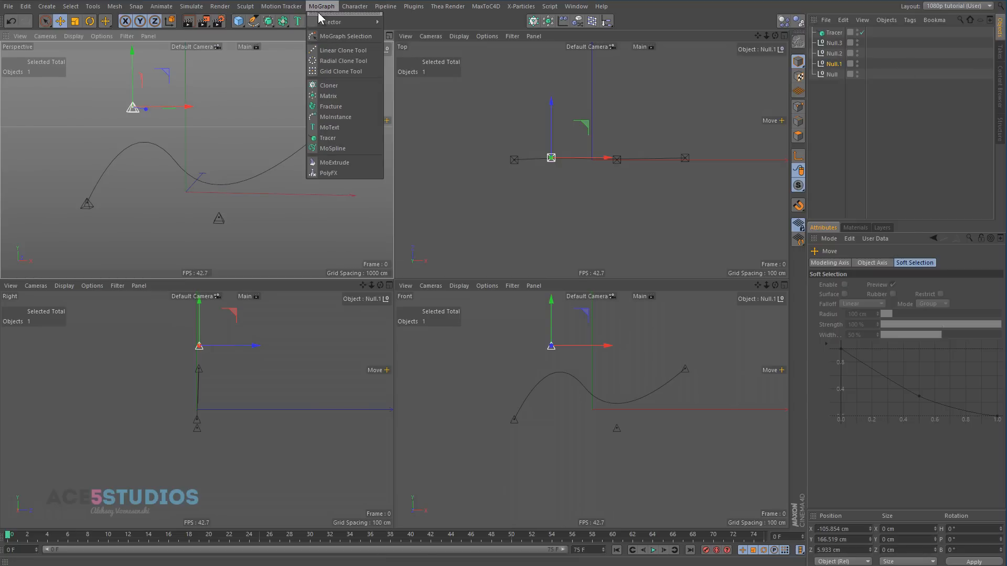
pyautogui.click(331, 106)
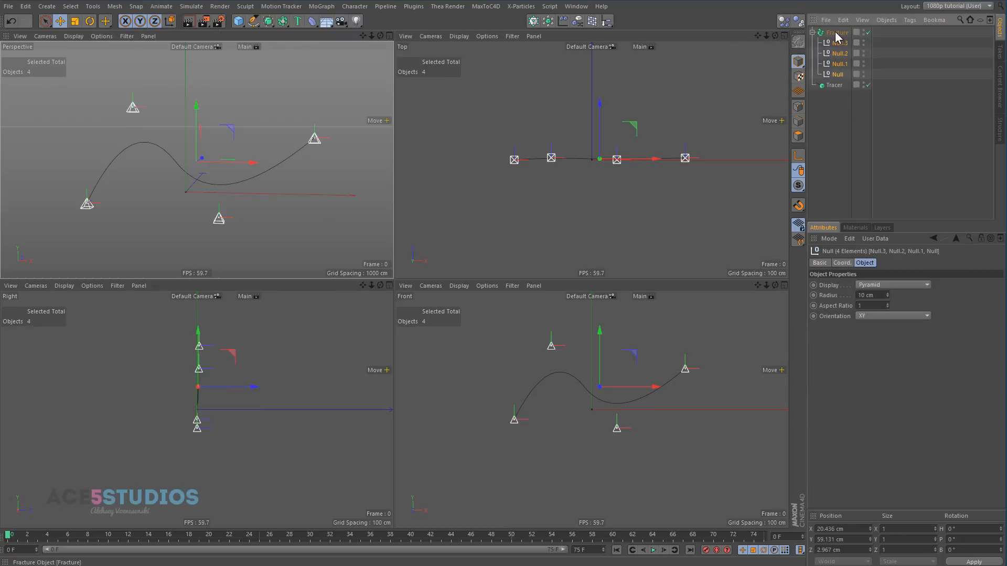
pyautogui.click(835, 84)
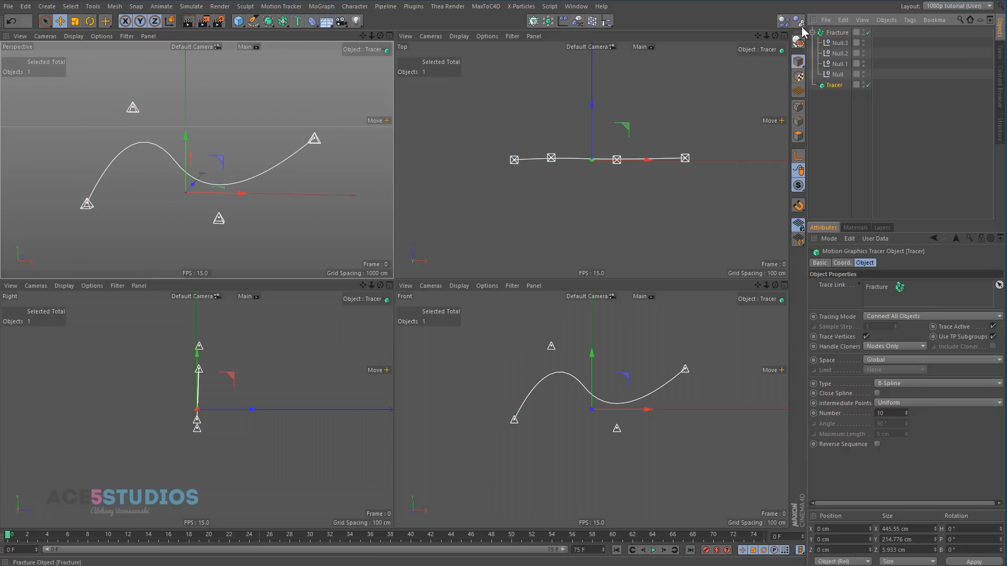
pyautogui.click(837, 32)
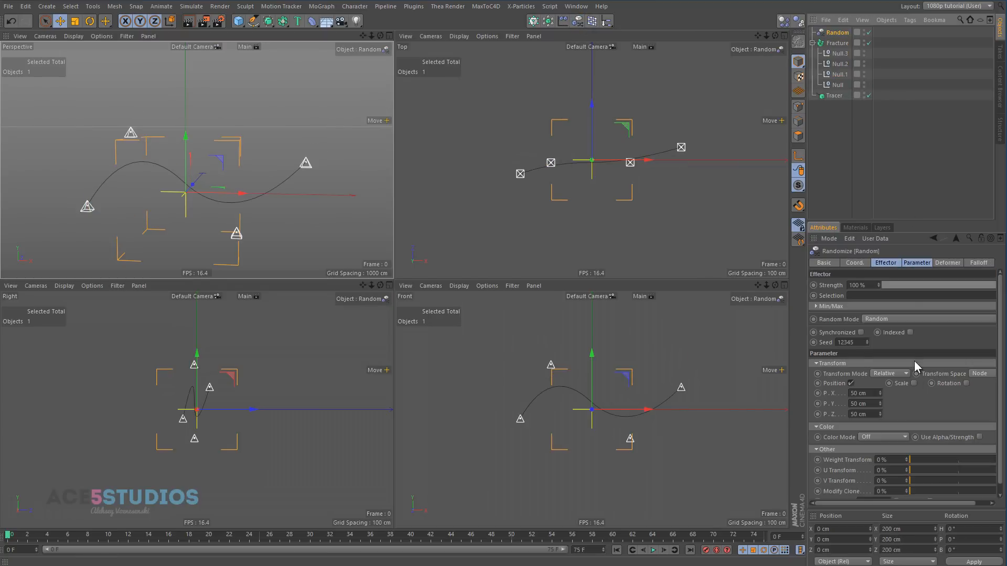
pyautogui.moveTo(903, 335)
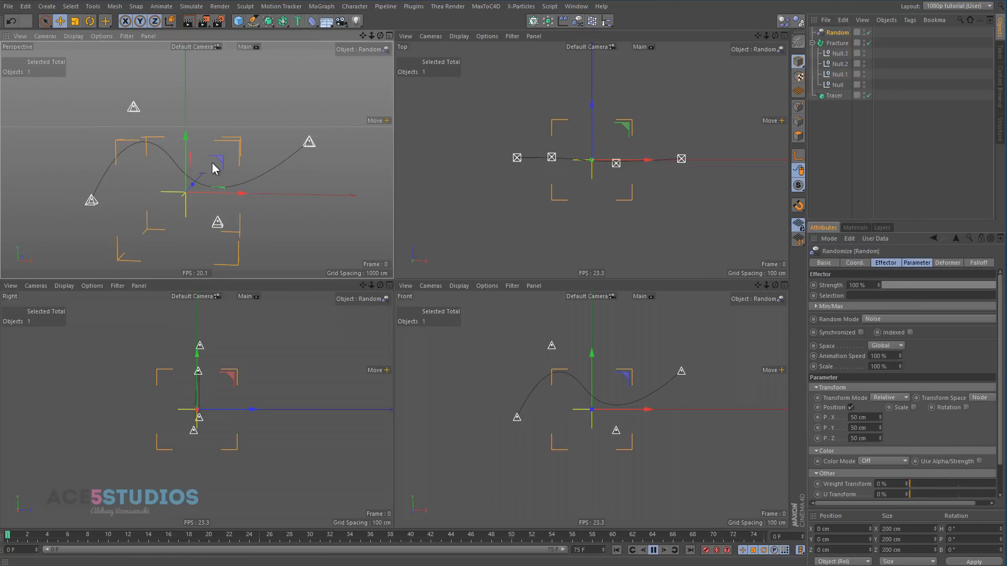
# - Play the animation to frame 56 to watch the drifting nulls reshape the curve
pyautogui.click(493, 535)
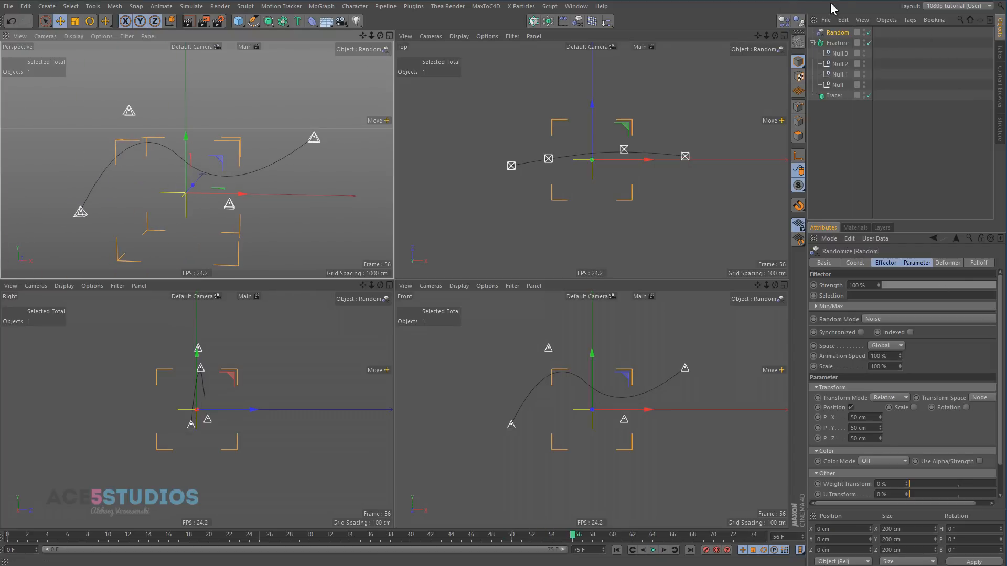
pyautogui.moveTo(838, 32)
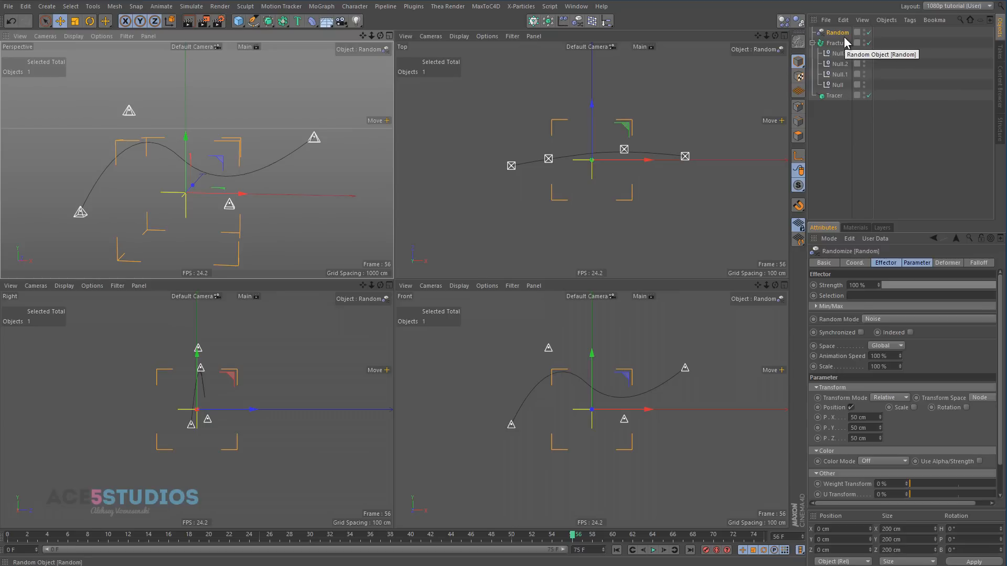
pyautogui.click(833, 95)
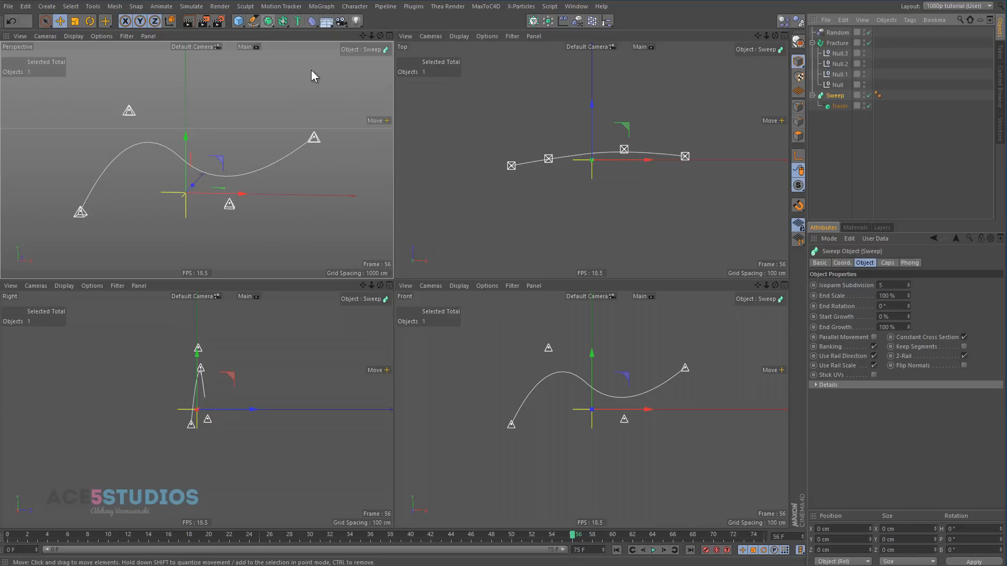
# - Add a six-sided n-Side profile inside the Sweep above the Tracer
pyautogui.click(256, 20)
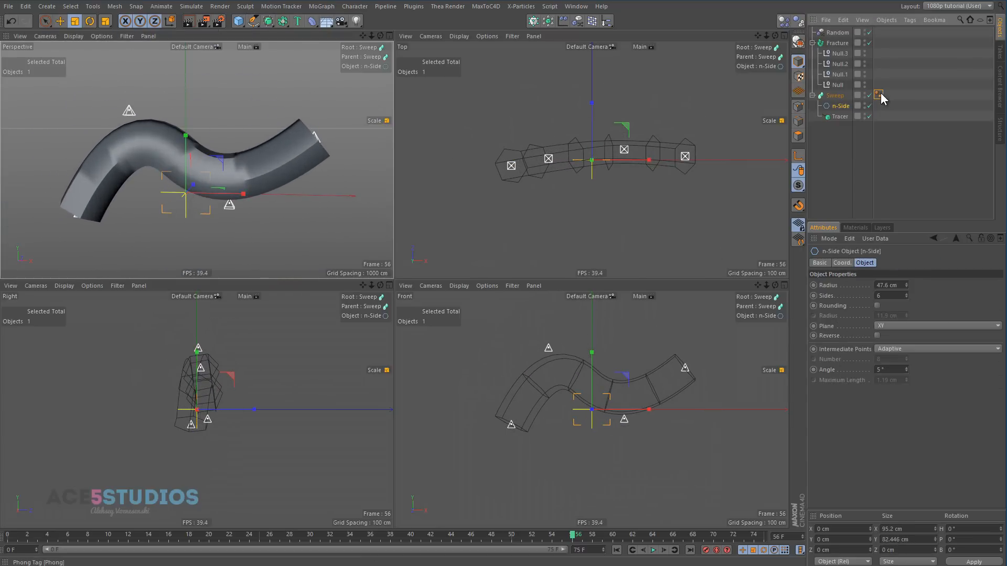
pyautogui.click(877, 94)
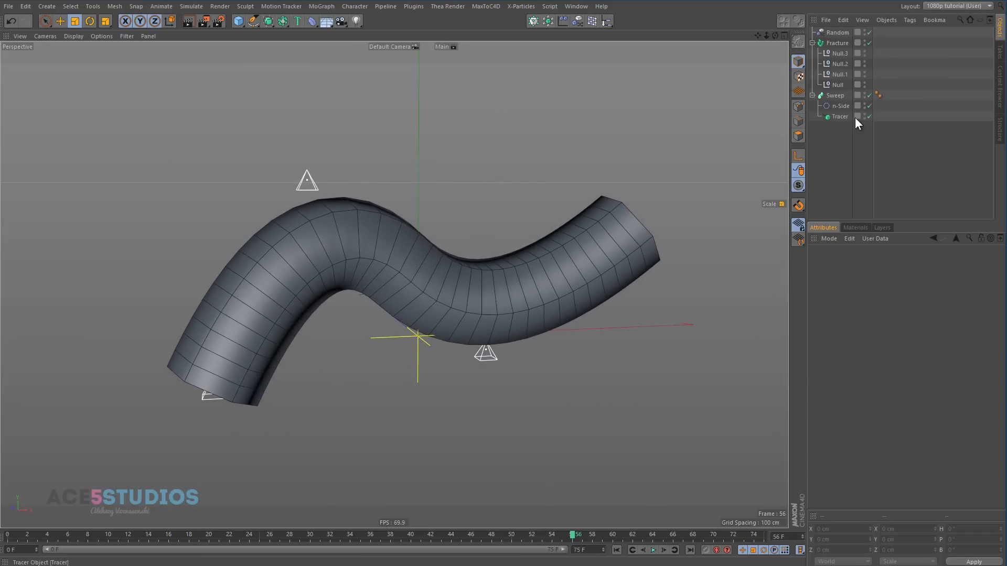
# - Set the Tracer's Intermediate Points to Subdivided and nest the Sweep under a Subdivision Surface
pyautogui.click(839, 83)
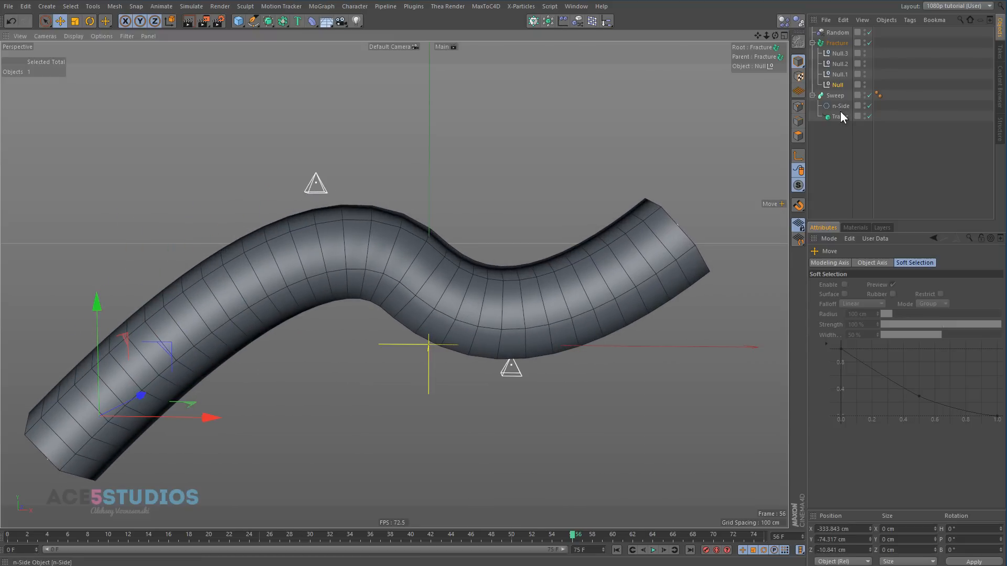
pyautogui.click(839, 116)
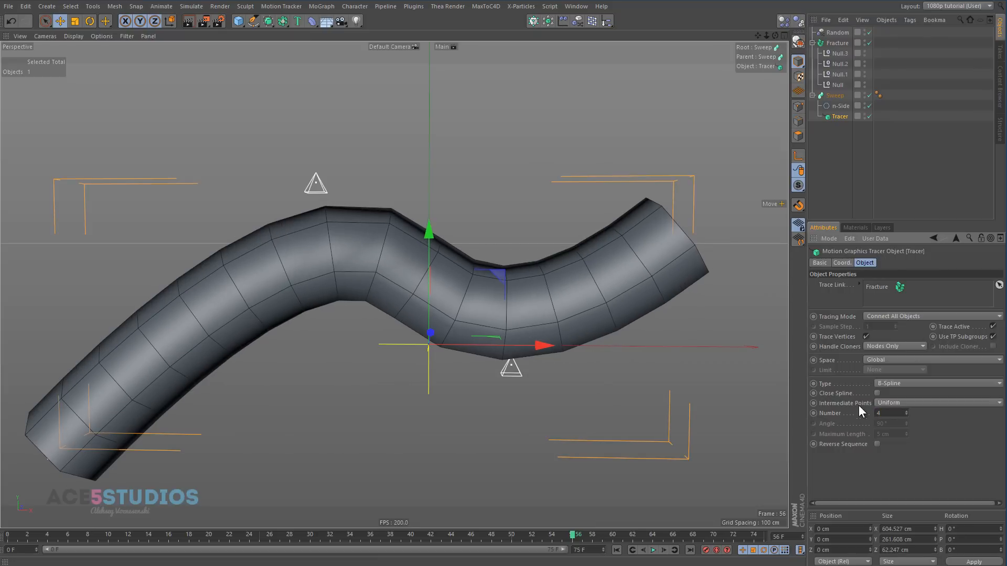
pyautogui.click(938, 402)
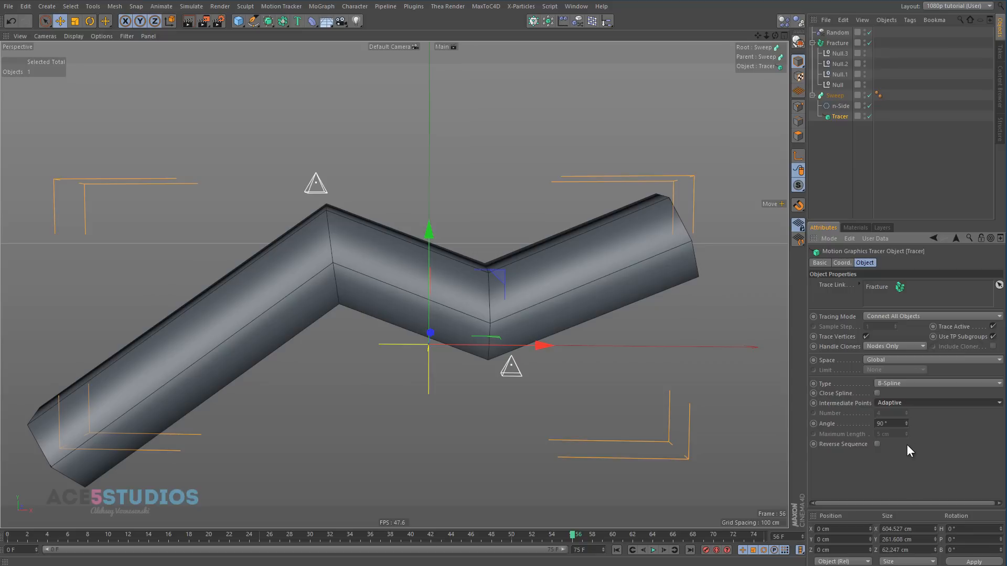
pyautogui.click(937, 403)
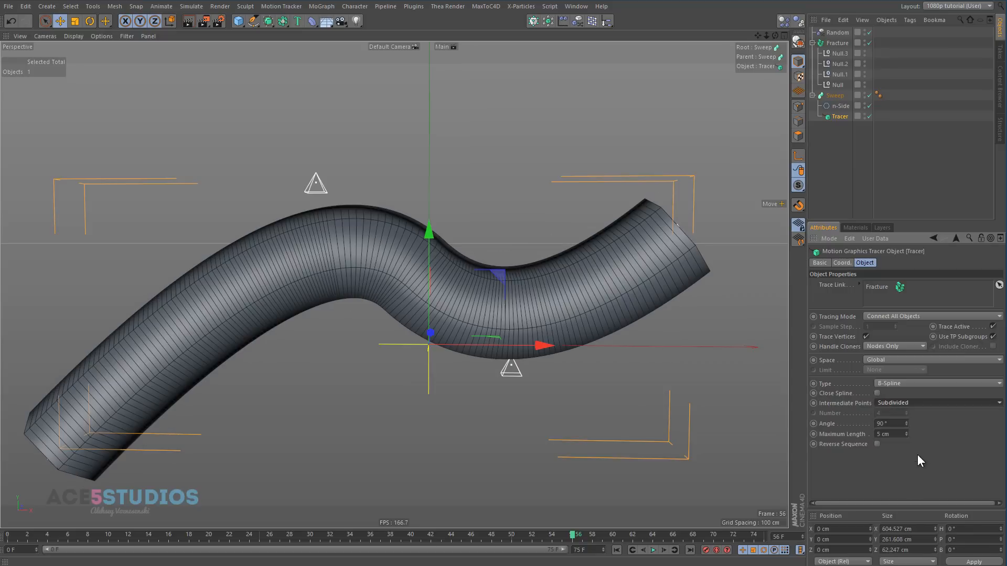
pyautogui.click(839, 63)
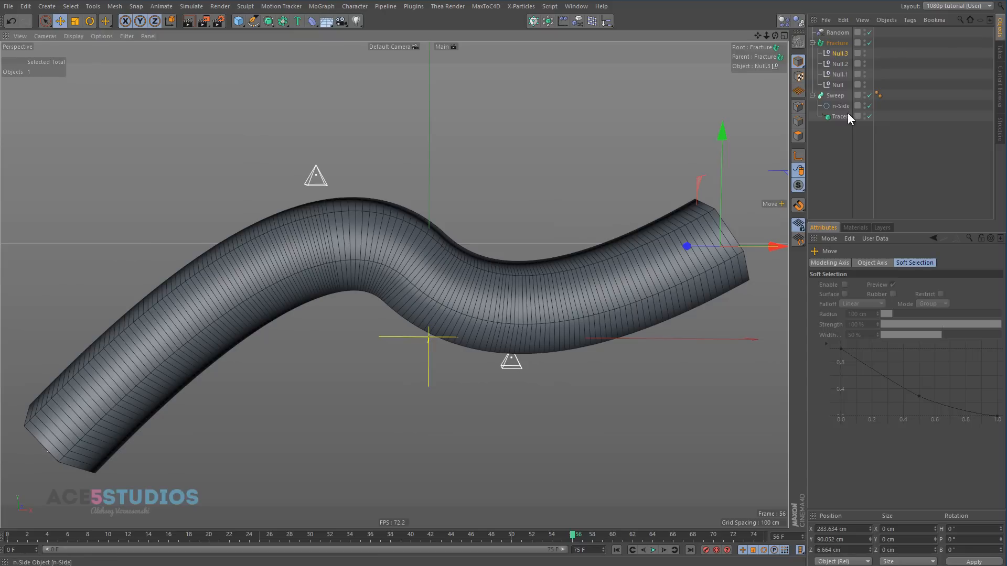
pyautogui.click(839, 116)
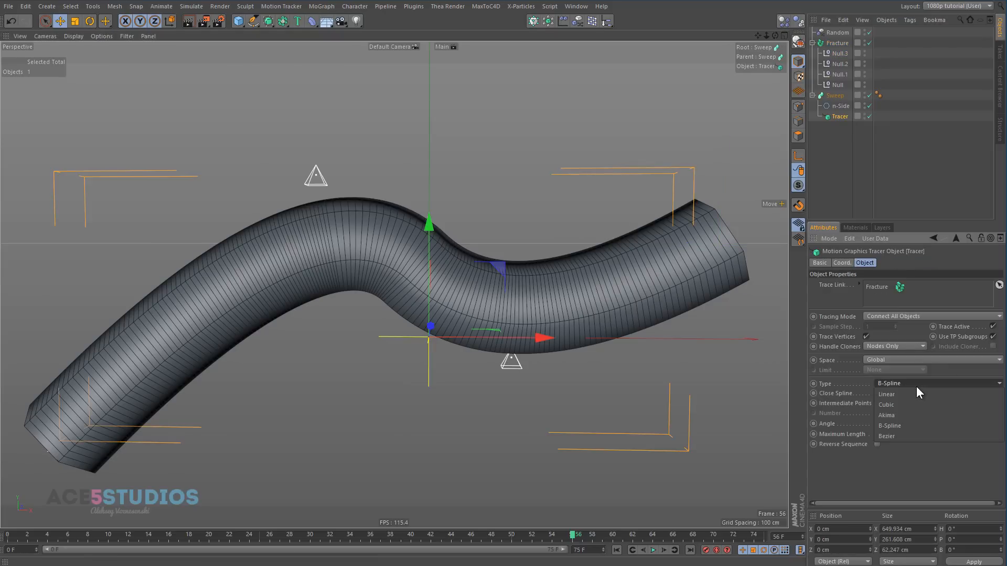
pyautogui.click(935, 402)
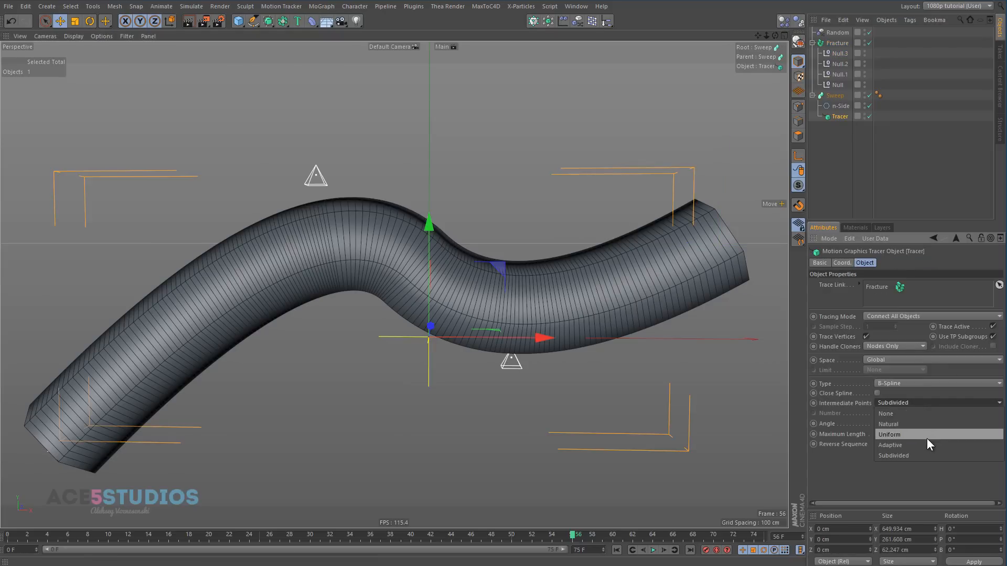
pyautogui.click(889, 434)
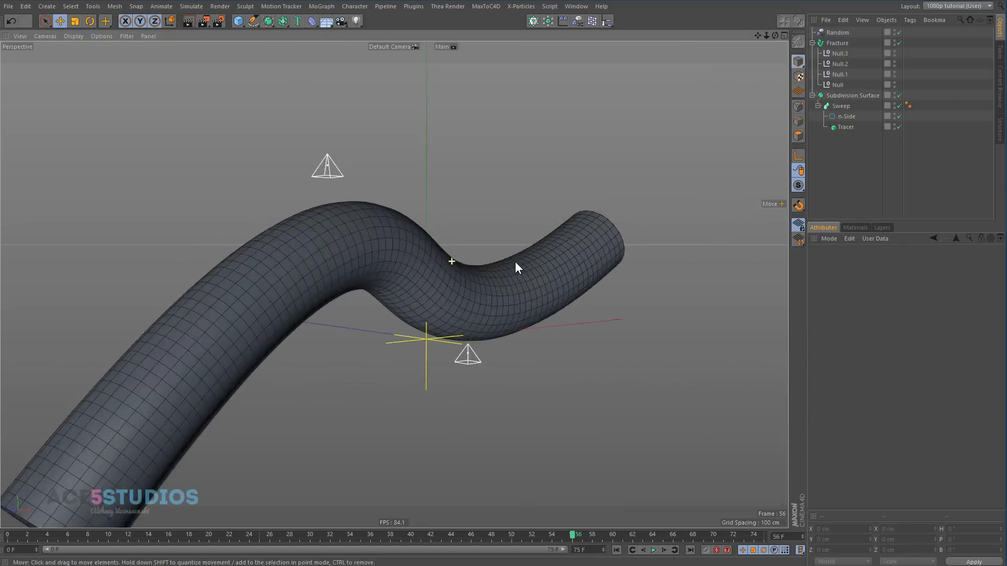
# - Select the n-Side profile and disable the Subdivision Surface to reveal faceted tube segments
pyautogui.click(846, 117)
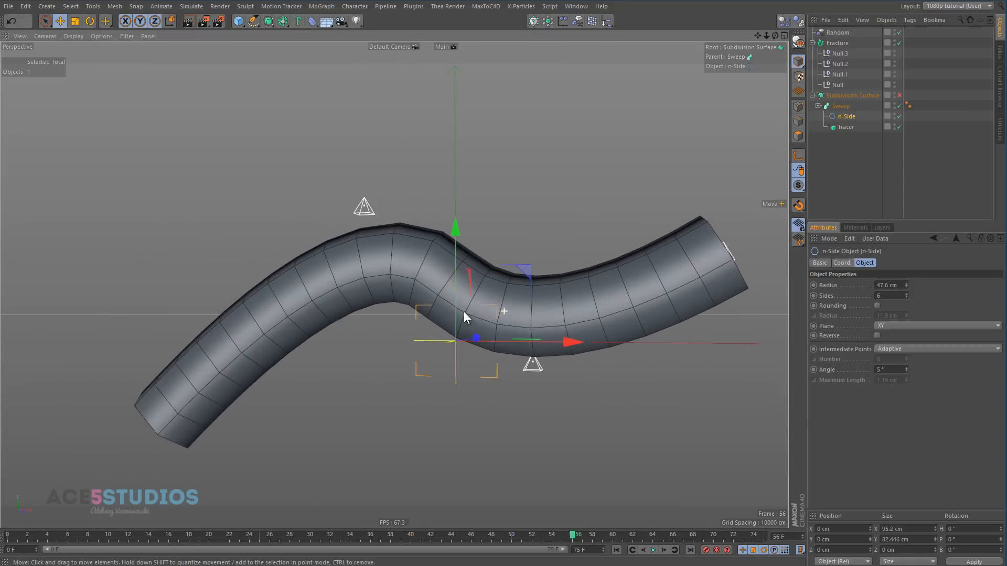
pyautogui.moveTo(465, 317); pyautogui.dragTo(526, 382)
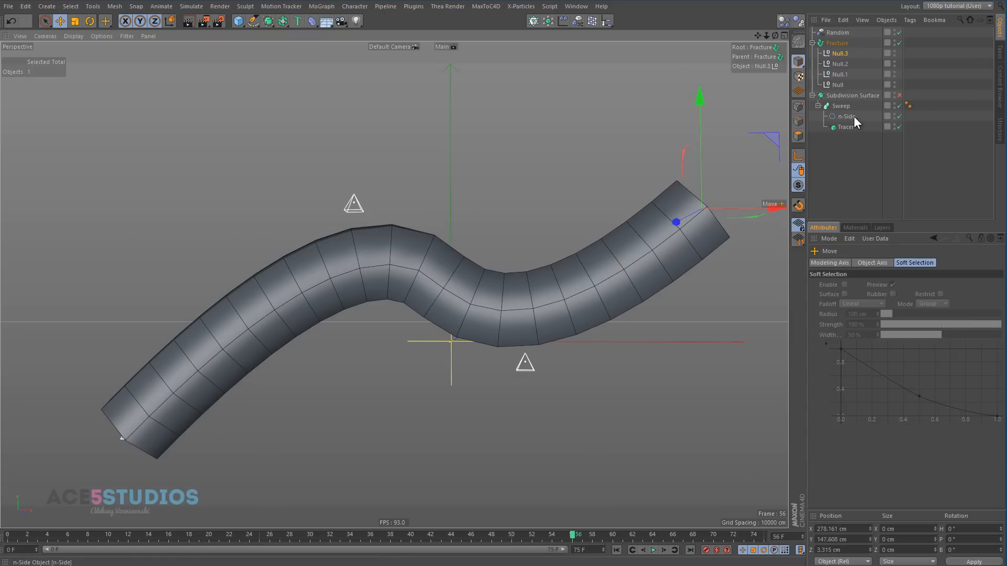
pyautogui.moveTo(687, 195)
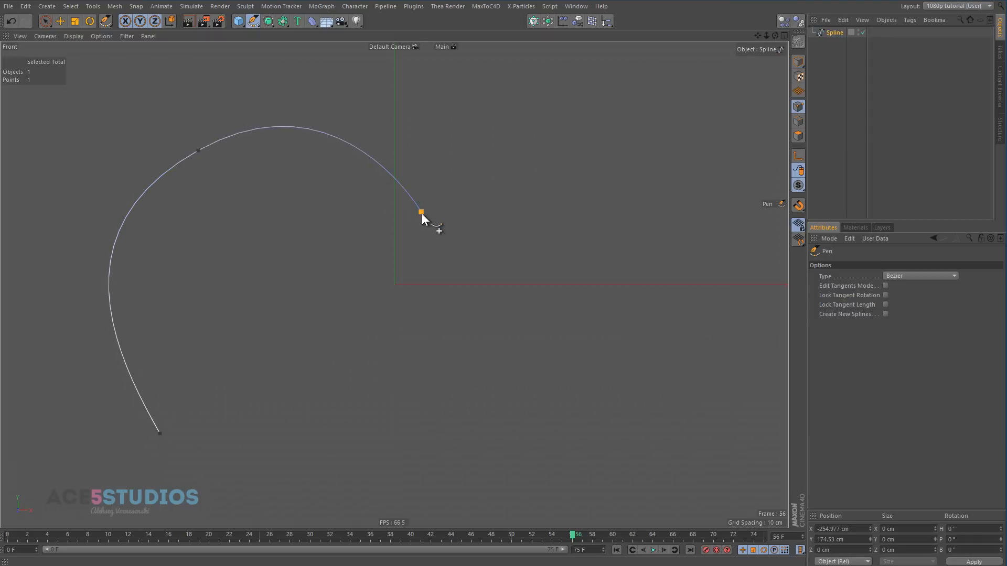
# - Drag out a curved Bezier point extending the winding spline in the front view
pyautogui.moveTo(616, 287); pyautogui.dragTo(671, 241)
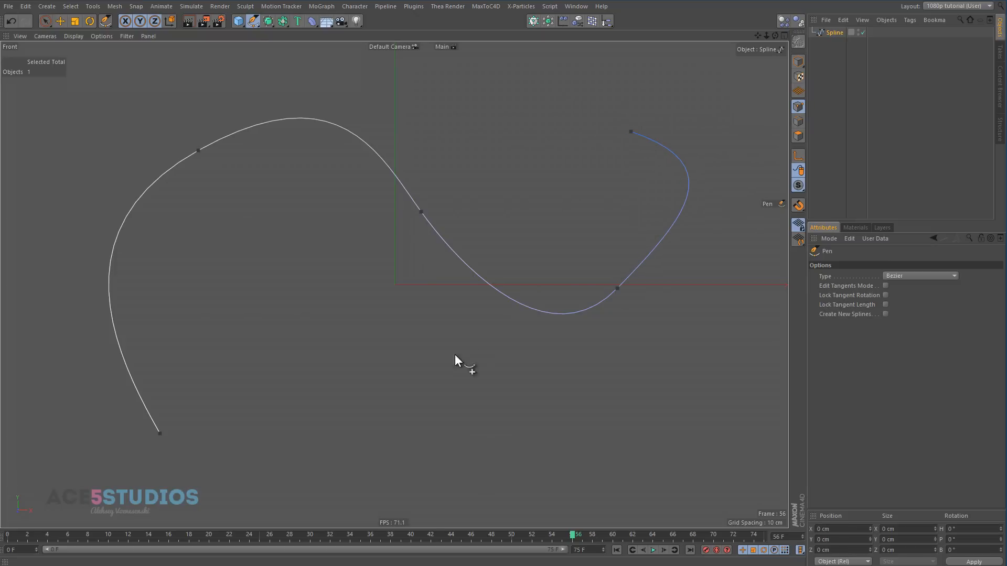
pyautogui.moveTo(372, 334)
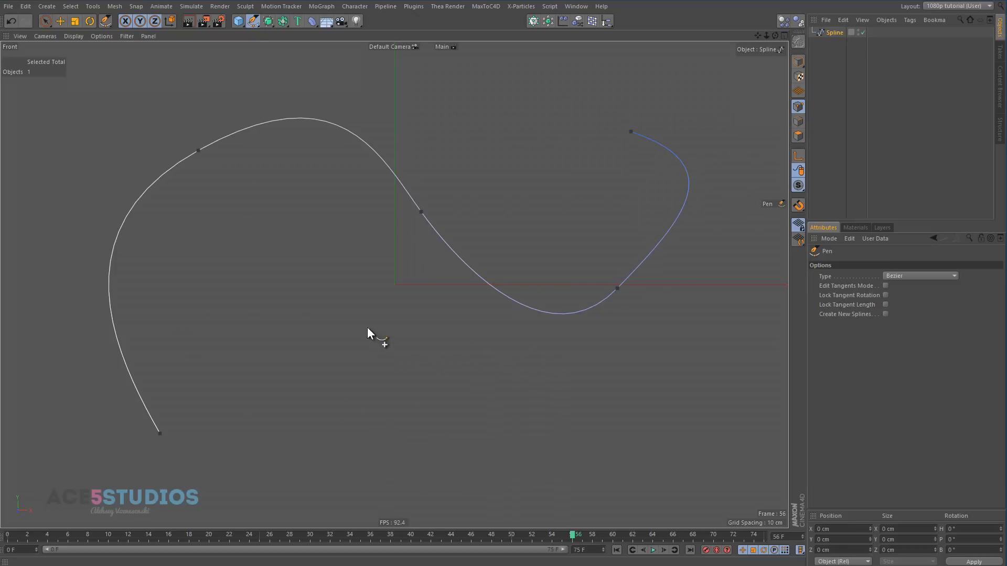
pyautogui.moveTo(535, 204)
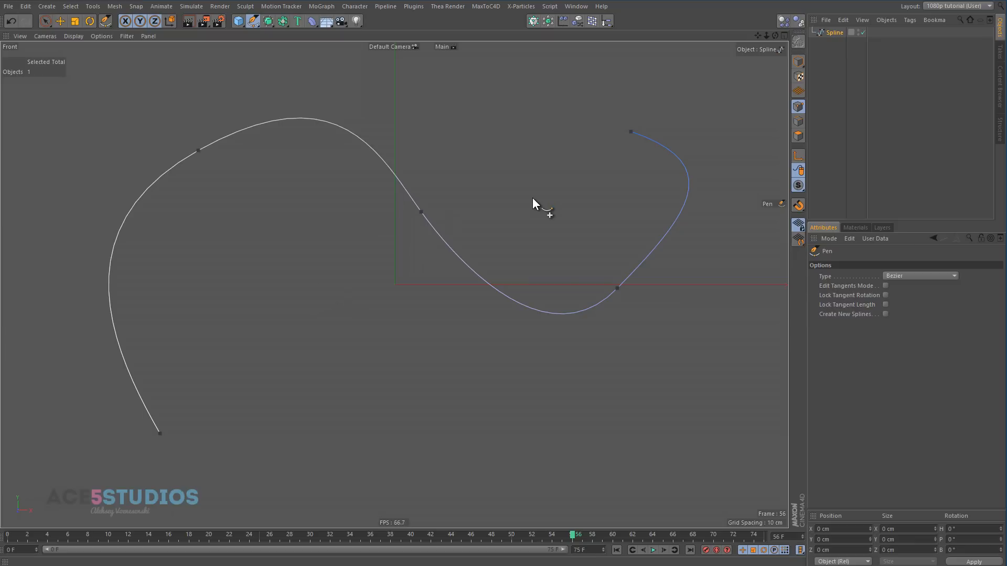
pyautogui.moveTo(560, 161)
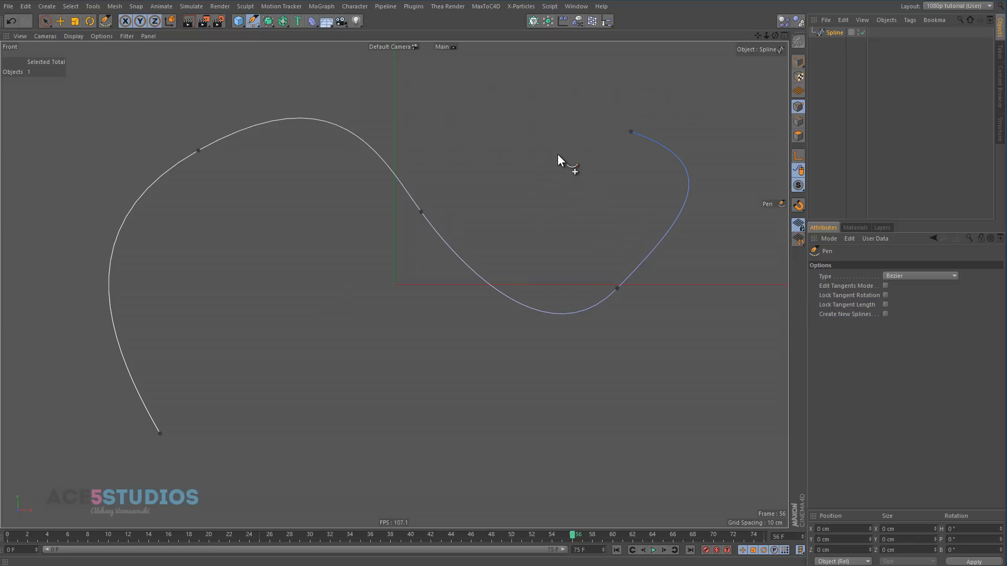
pyautogui.moveTo(552, 151)
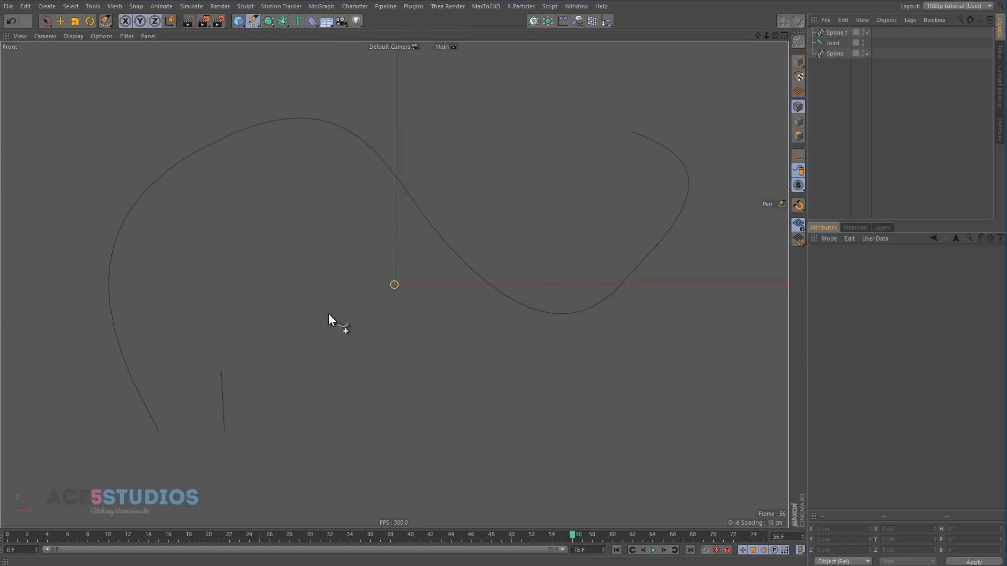
# - Undo the stray joint and extra spline, then pick Character > Joint Tool
pyautogui.click(833, 43)
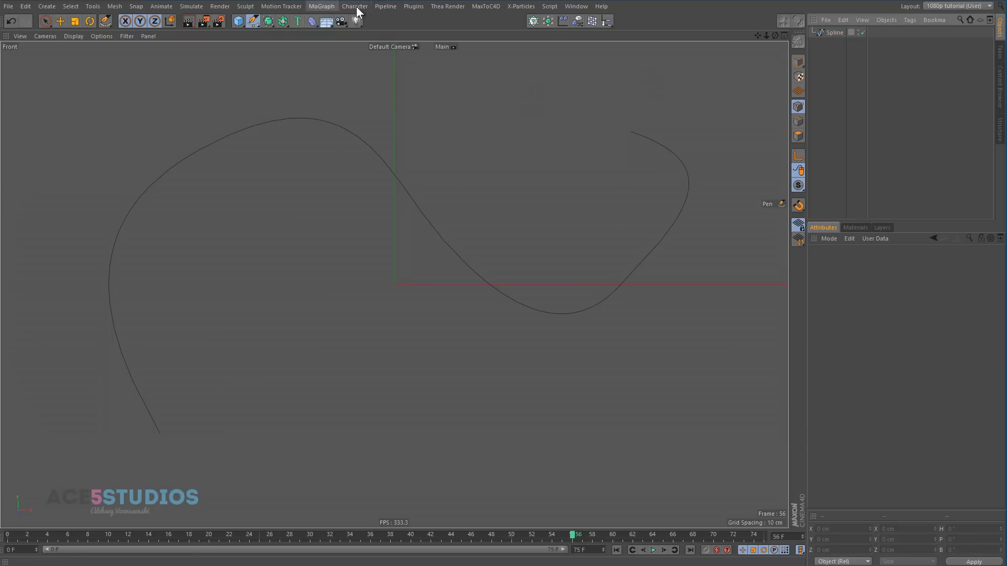
pyautogui.click(354, 6)
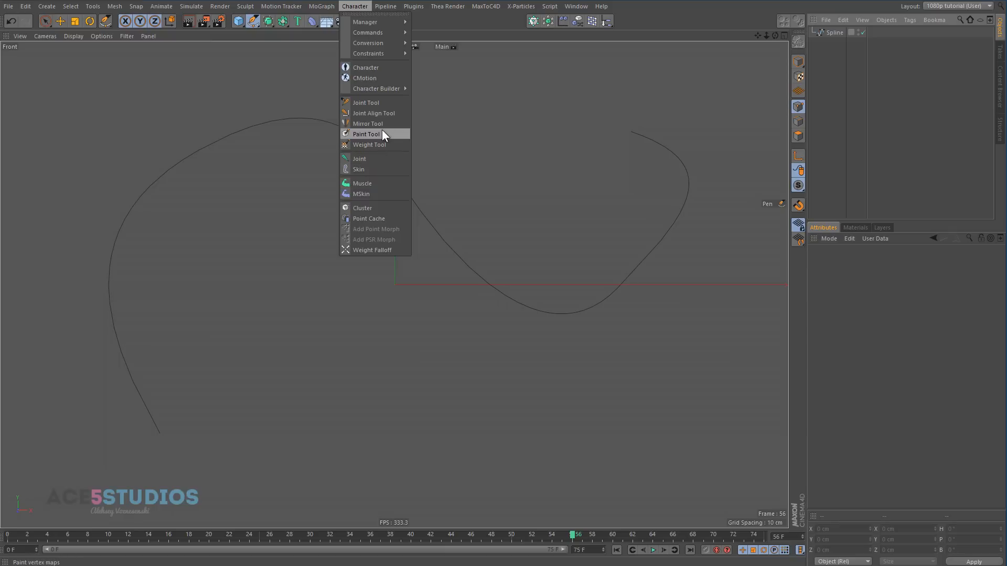
pyautogui.click(365, 102)
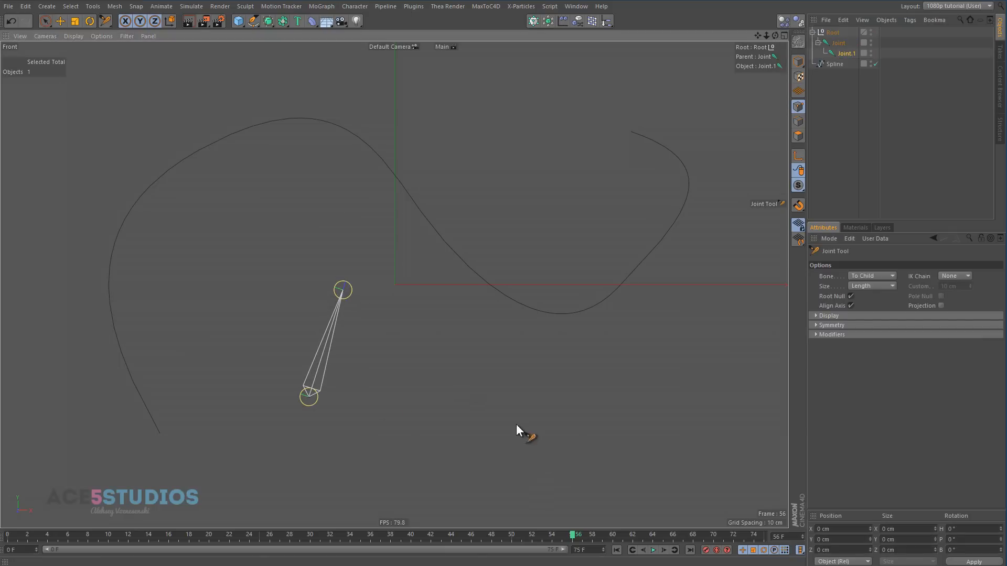
# - Add an IK-Spline tag to the first joint, linking Spline and Joint.1 as End
pyautogui.click(839, 42)
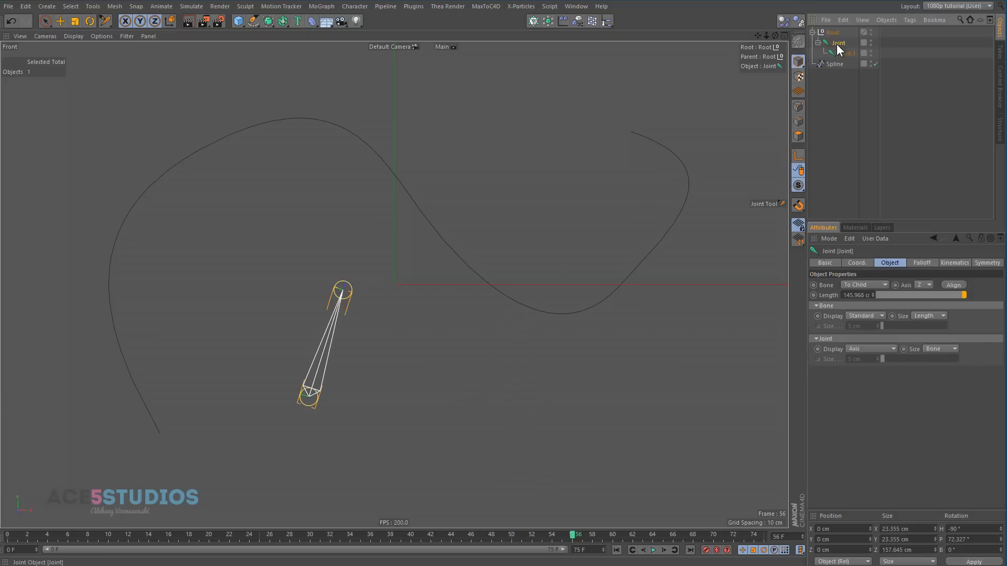
pyautogui.rightClick(837, 43)
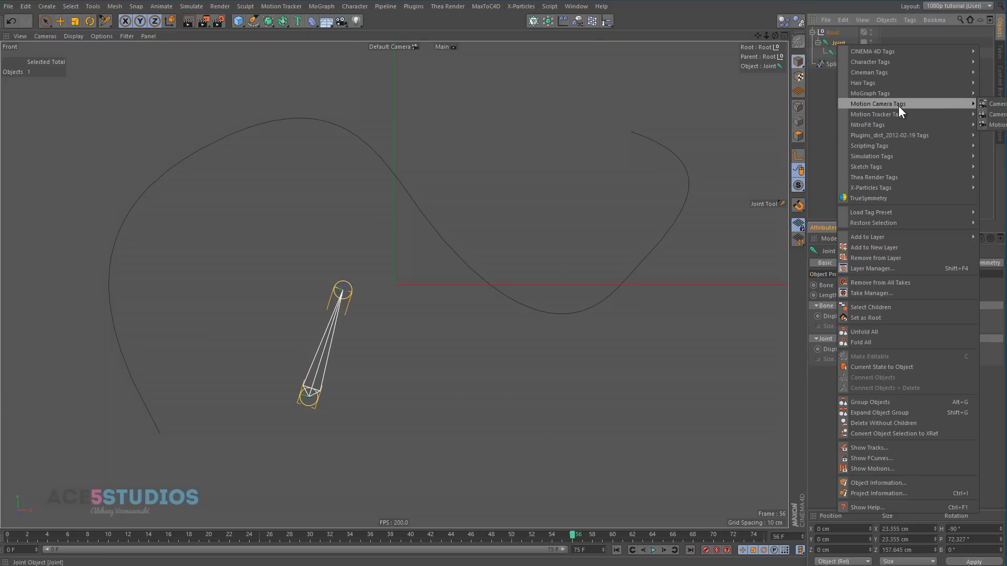
pyautogui.moveTo(870, 62)
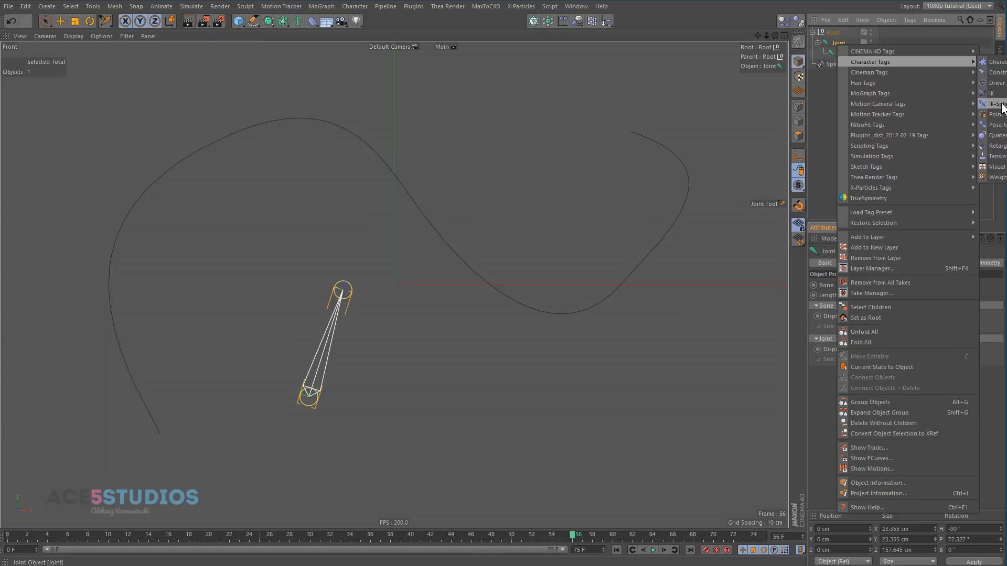
pyautogui.click(995, 104)
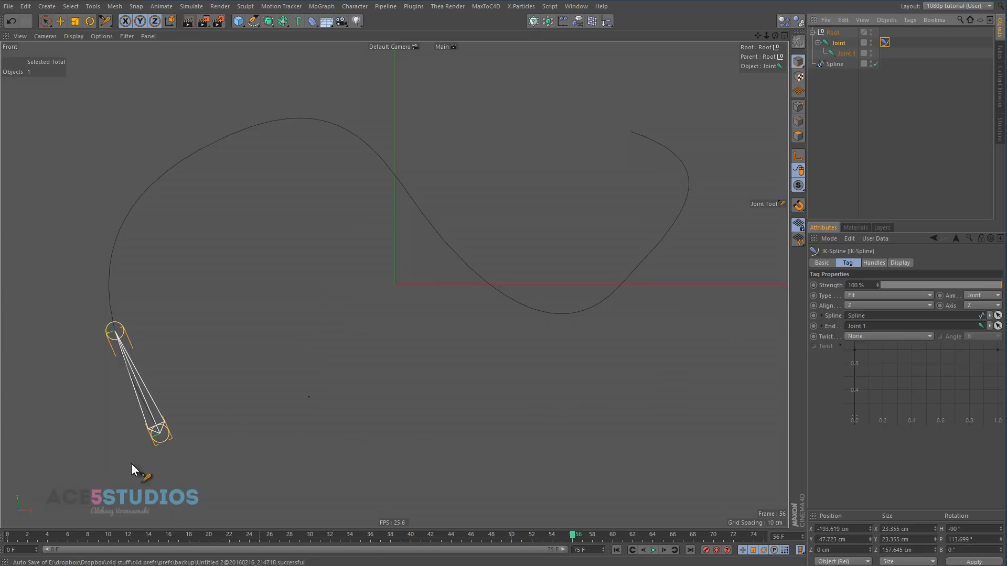
pyautogui.moveTo(781, 174)
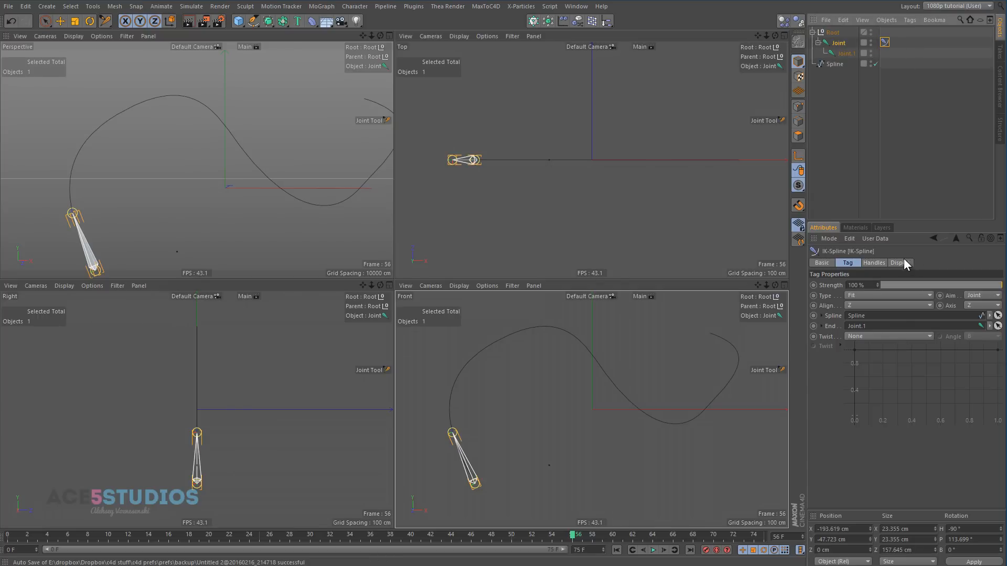
# - Add five IK-Spline handles, create nulls Null.0–Null.4, and select them
pyautogui.click(873, 263)
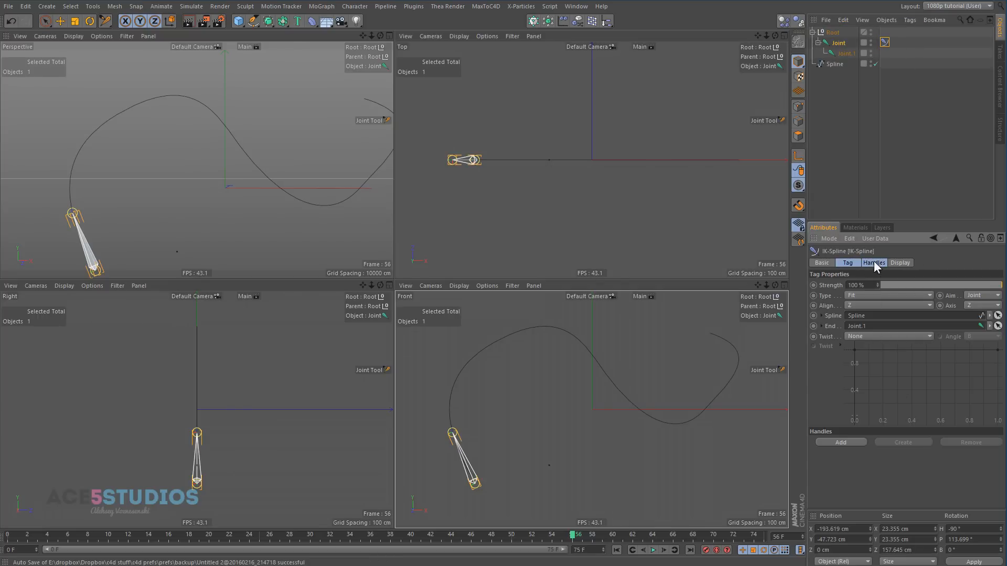
pyautogui.click(834, 31)
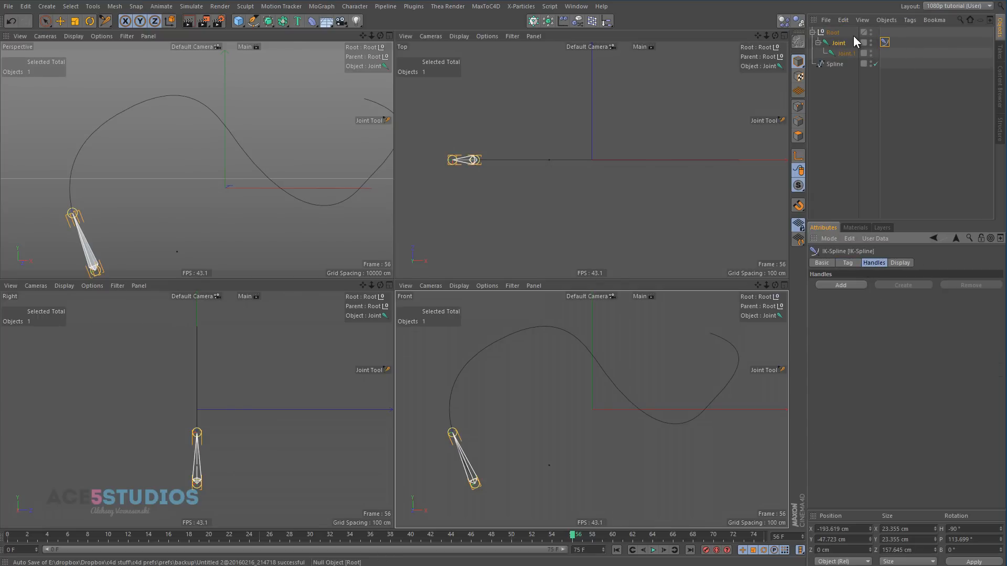
pyautogui.click(833, 63)
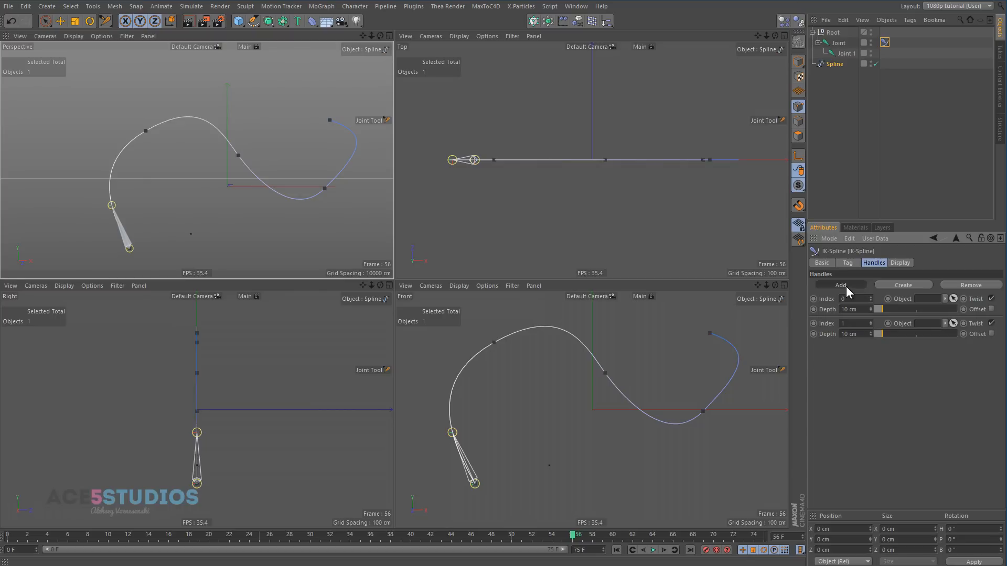
pyautogui.click(840, 284)
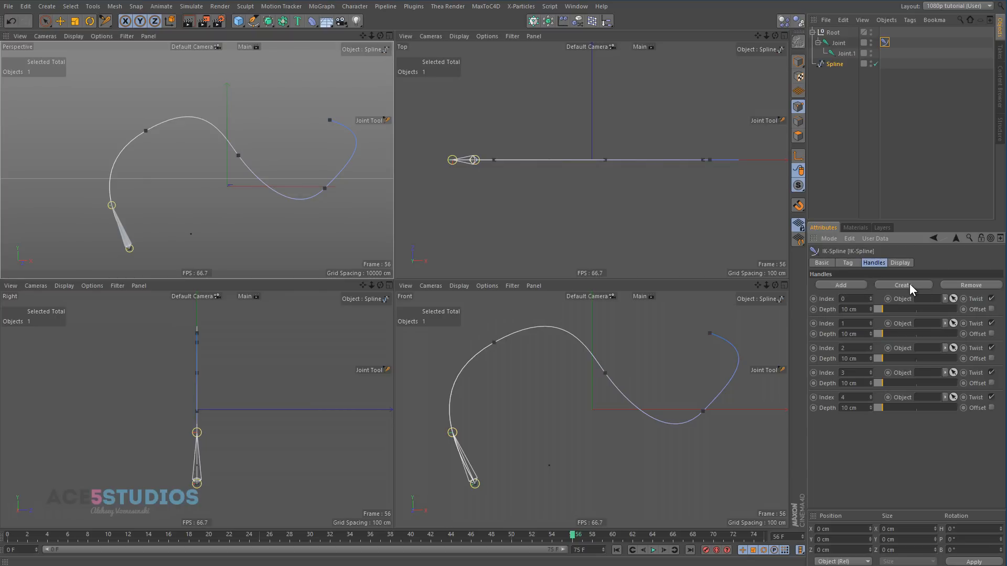
pyautogui.click(902, 285)
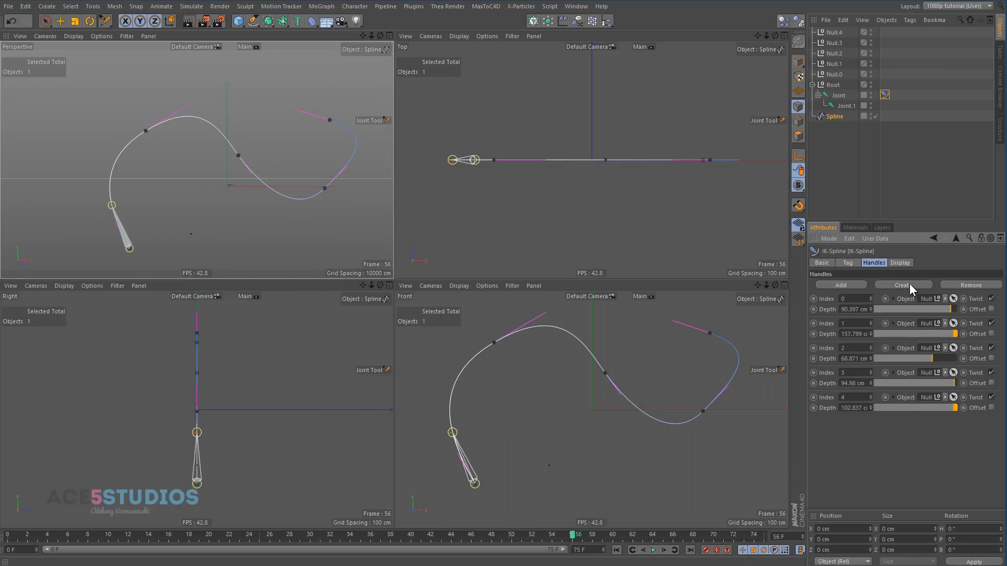
pyautogui.click(836, 31)
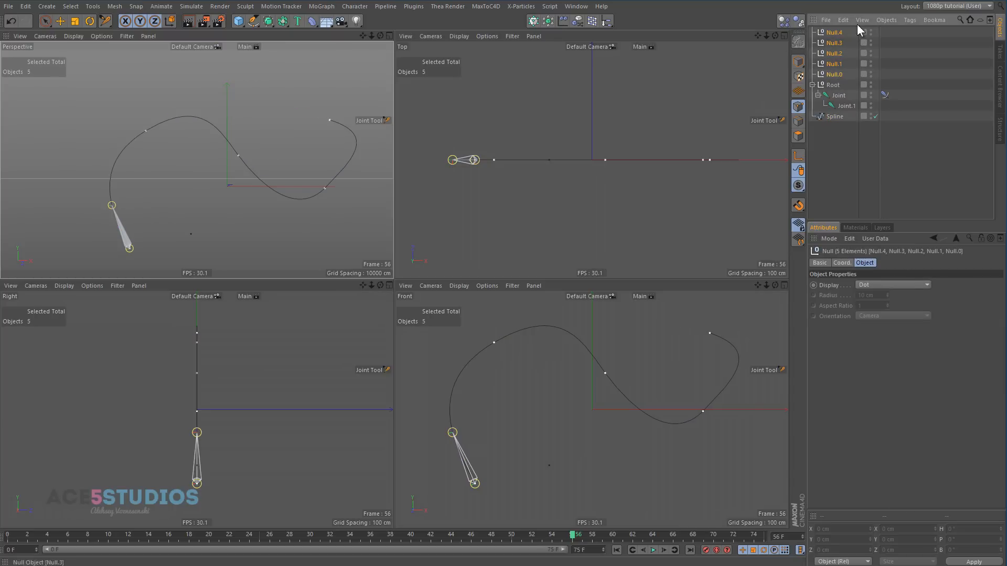
# - Display the handle nulls as pyramids and move Null.2 to bend the spline
pyautogui.click(892, 285)
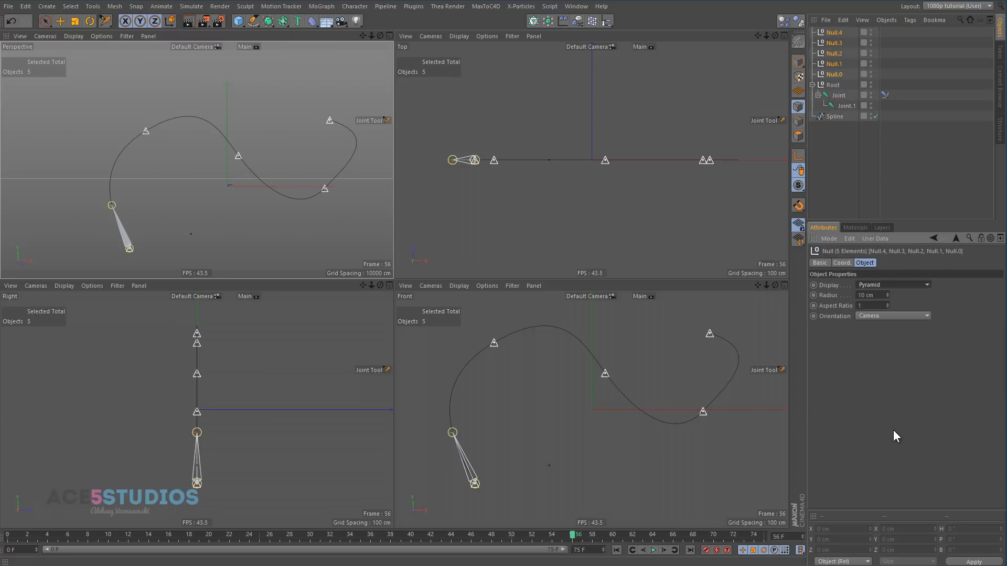
pyautogui.click(892, 316)
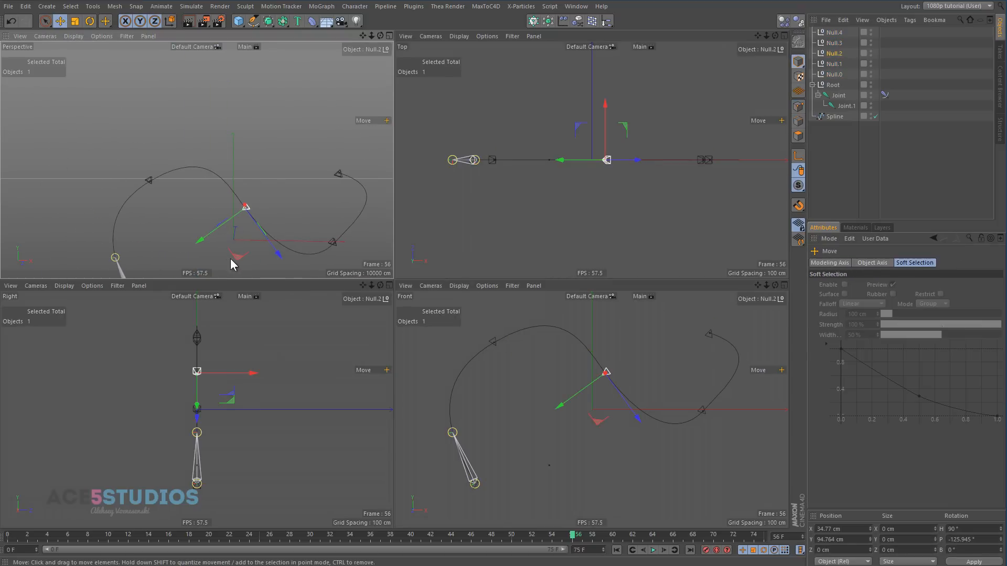
pyautogui.click(89, 21)
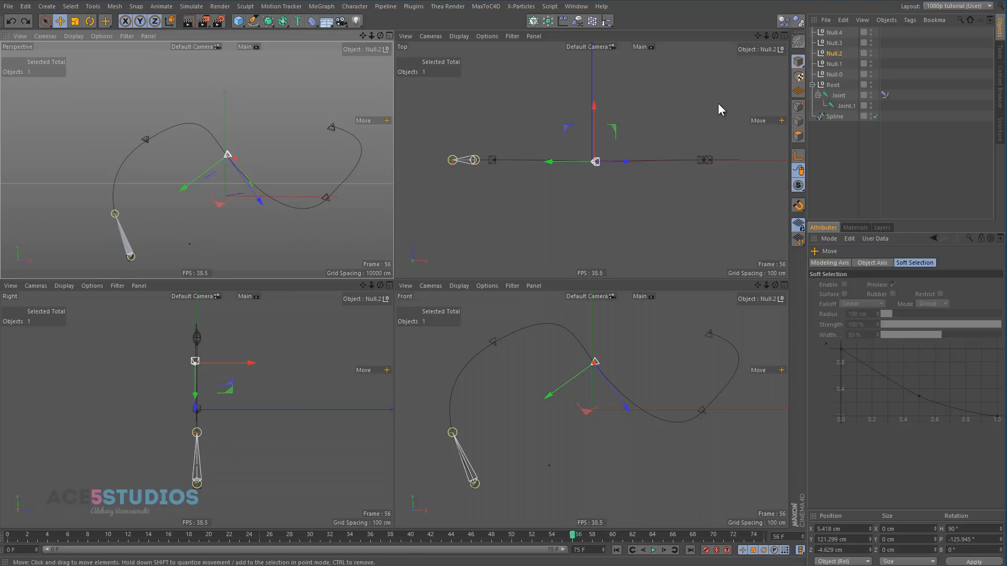
# - Set the Index 2 handle Depth to 163 cm, then select the handle nulls and Root
pyautogui.click(885, 95)
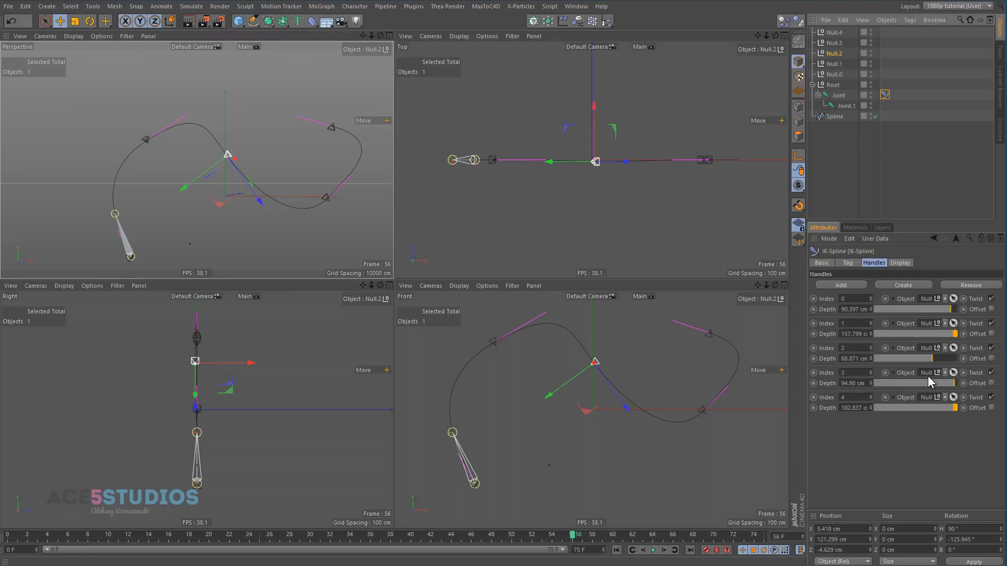
pyautogui.moveTo(932, 358); pyautogui.dragTo(912, 358)
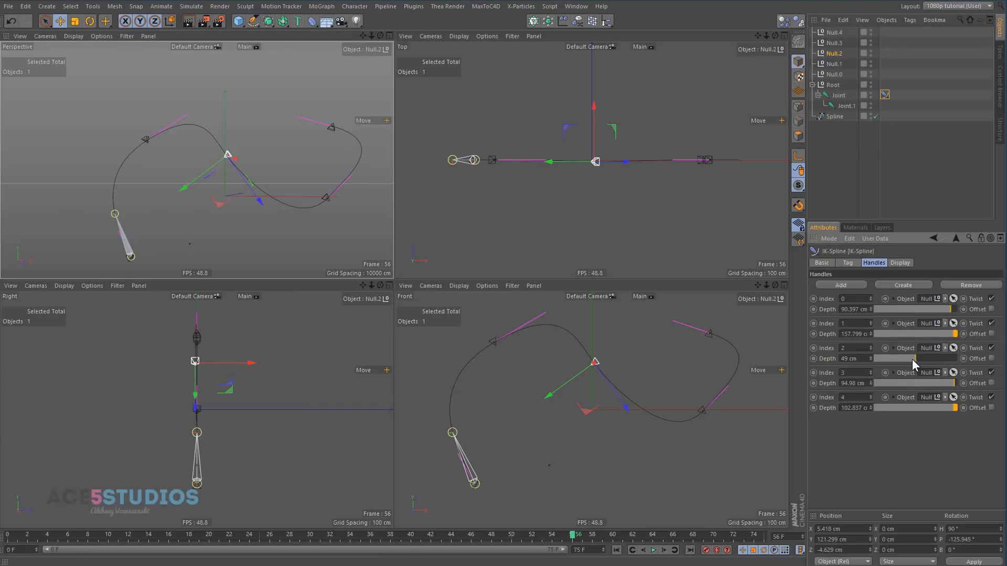
pyautogui.moveTo(886, 358); pyautogui.dragTo(918, 358)
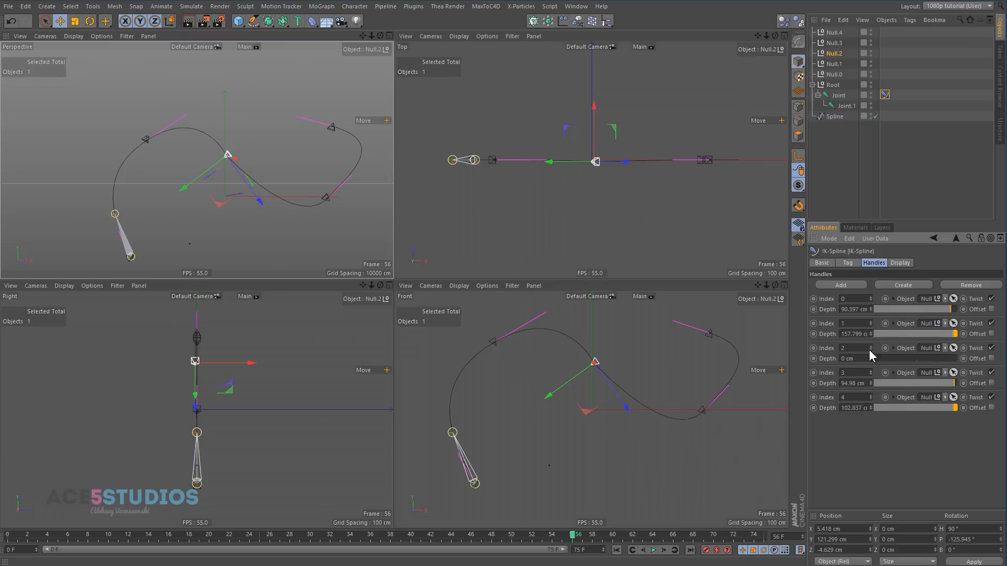
pyautogui.moveTo(893, 358); pyautogui.dragTo(950, 358)
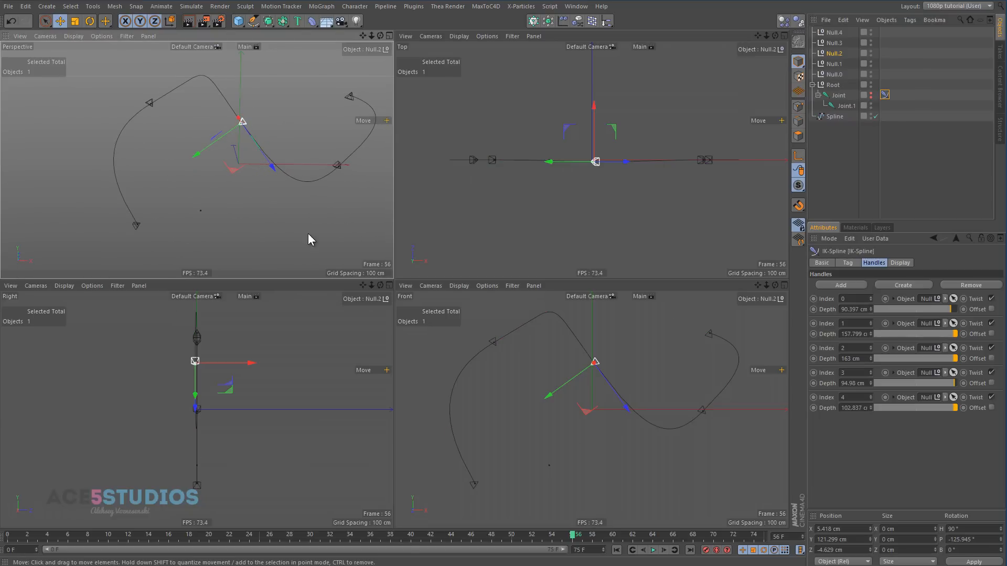
pyautogui.moveTo(365, 233)
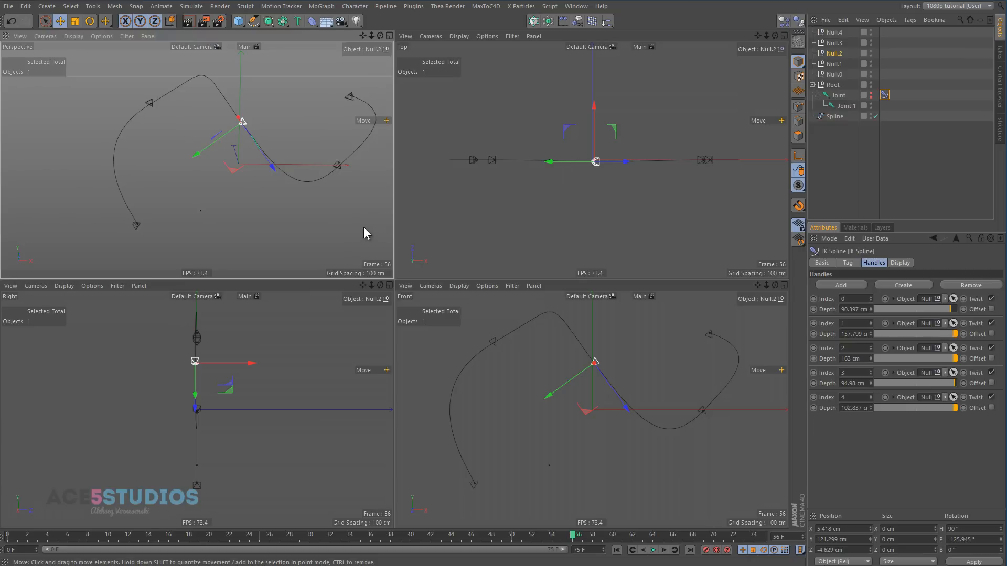
pyautogui.click(834, 84)
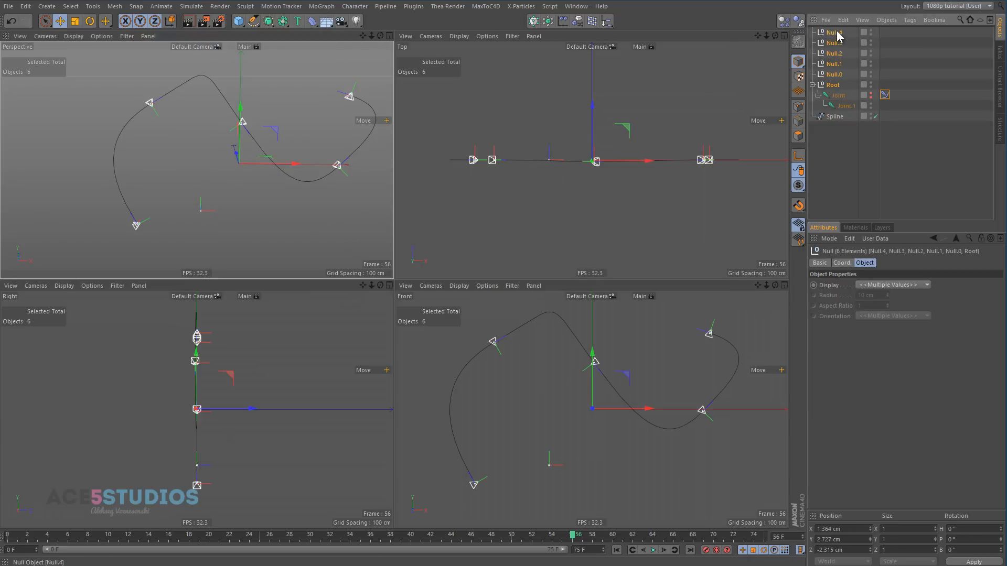
pyautogui.moveTo(834, 32)
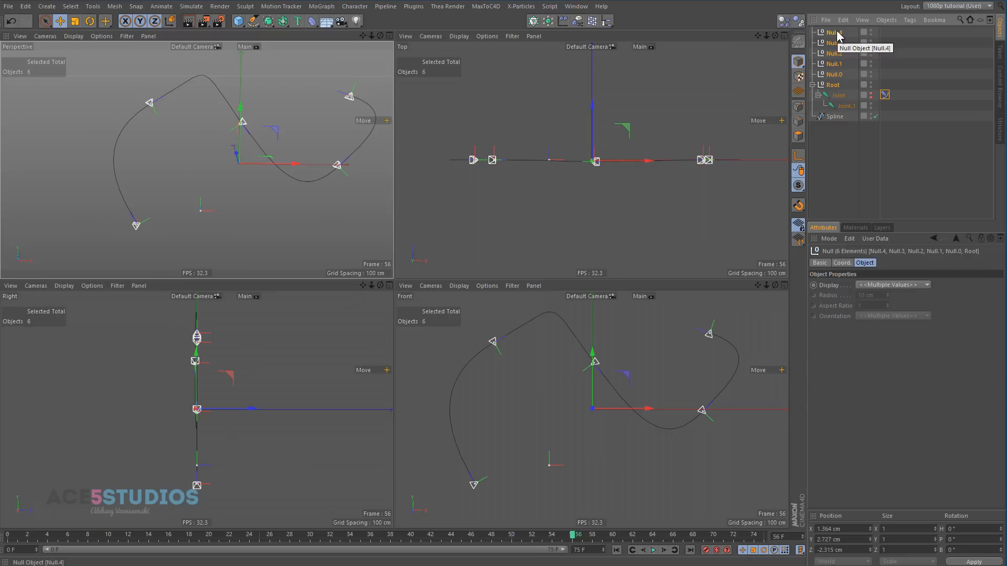
pyautogui.click(835, 115)
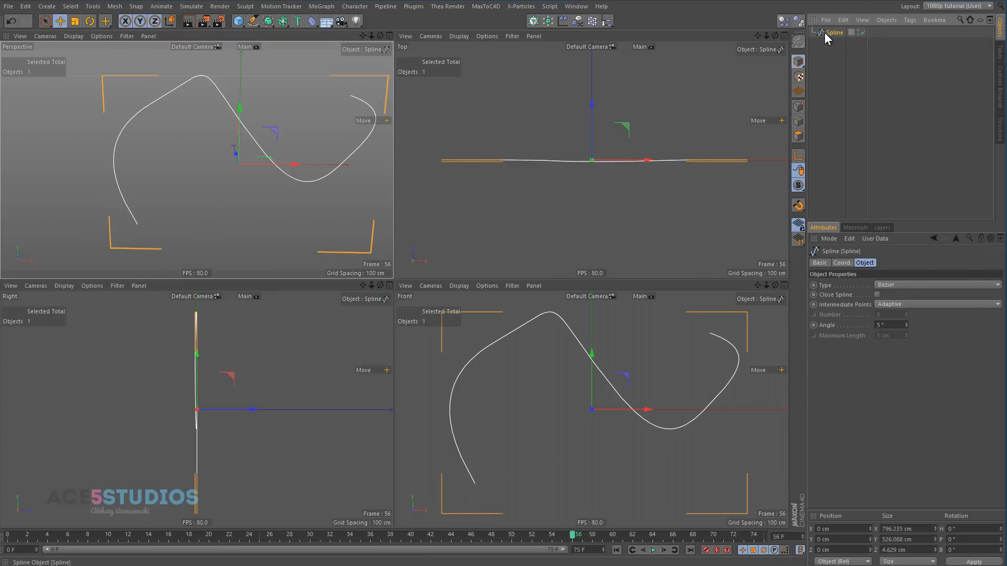
# - Add a Pose Morph tag to the Spline and reshape a middle point for Pose.0
pyautogui.rightClick(833, 32)
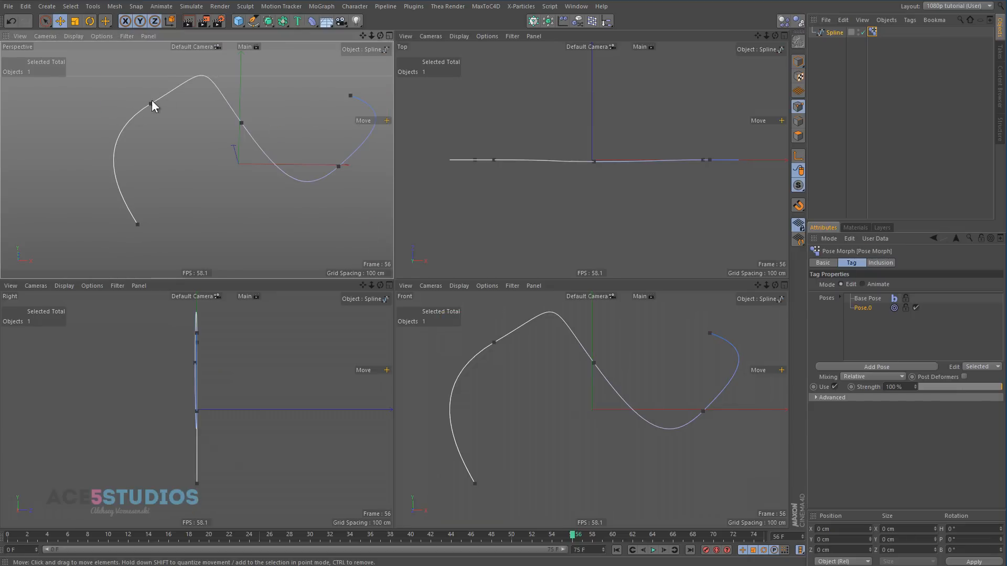
pyautogui.click(87, 21)
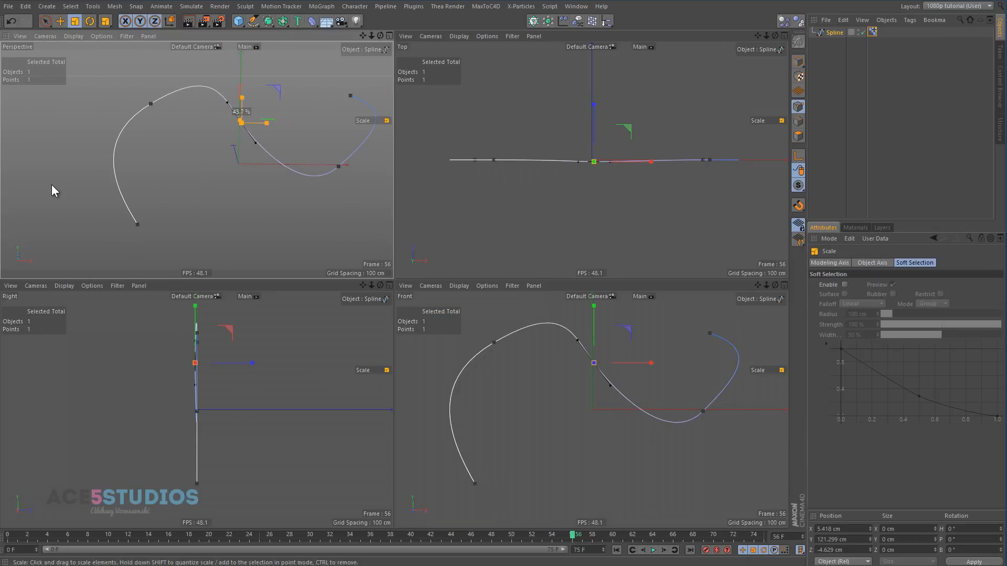
pyautogui.click(871, 32)
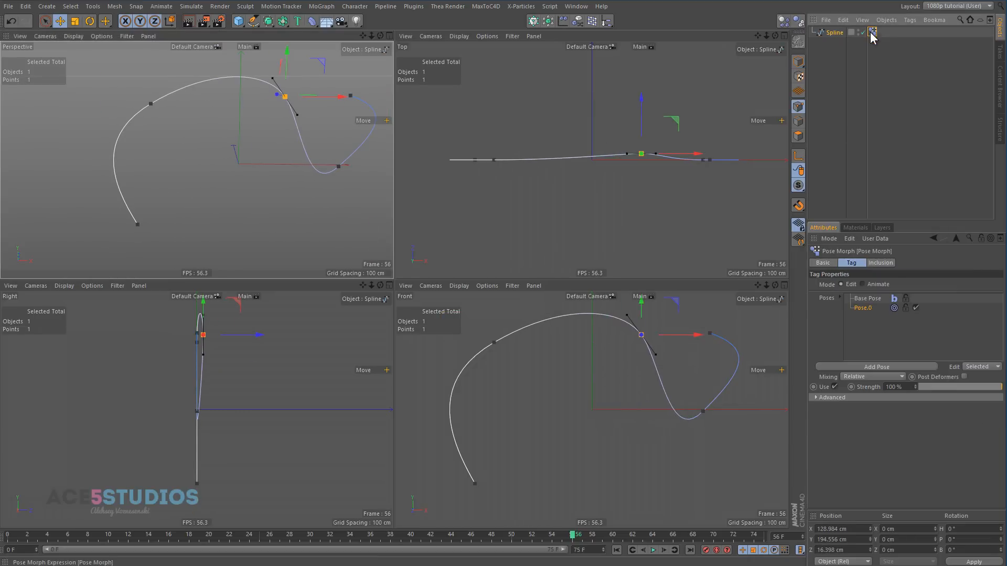